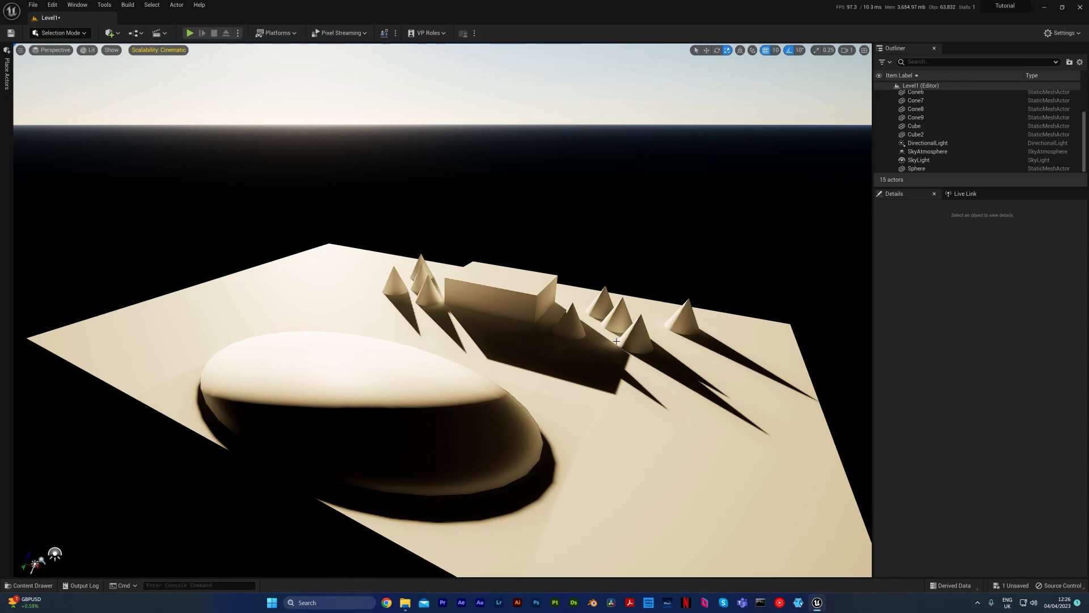
mouse_move(667, 300)
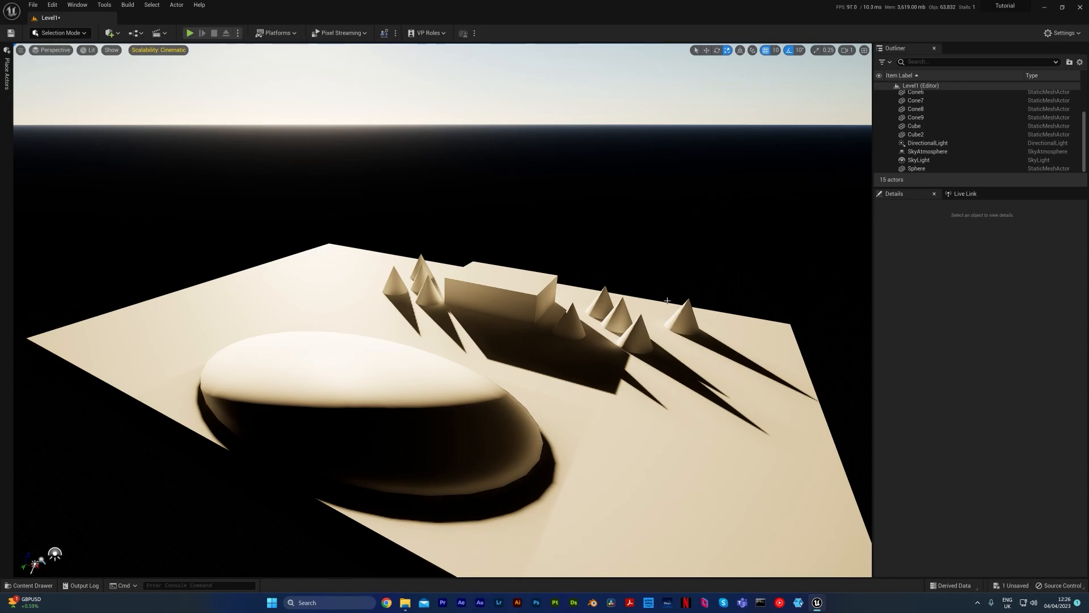
Delete the DirectionalLight, SkyAtmosphere and SkyLight from the Outliner.
left_click(918, 160)
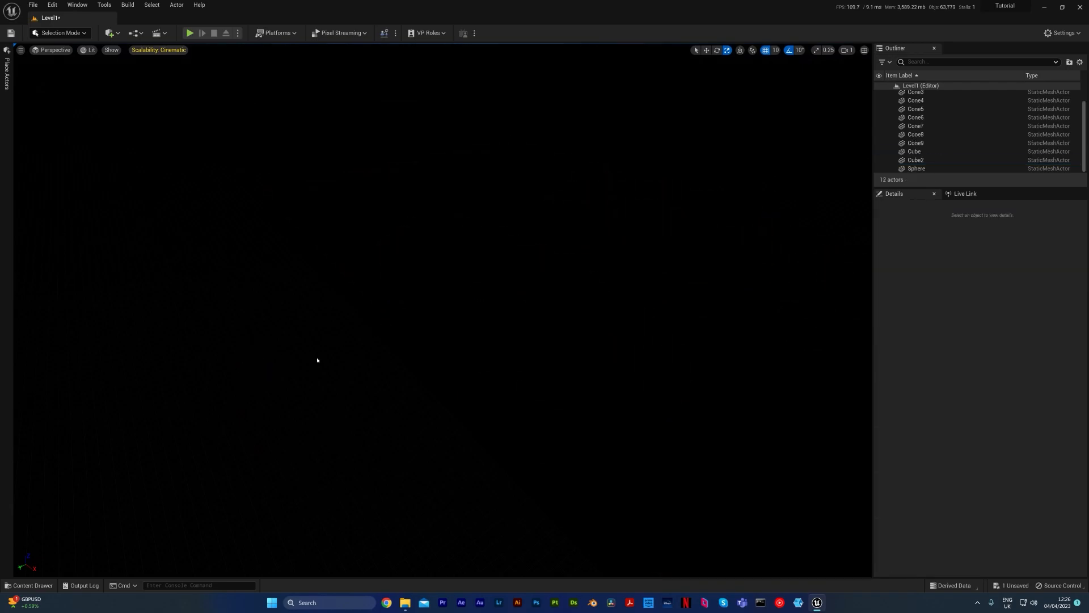
Drag a Point Light from Place Actors > Lights to just above the shapes.
left_click(7, 59)
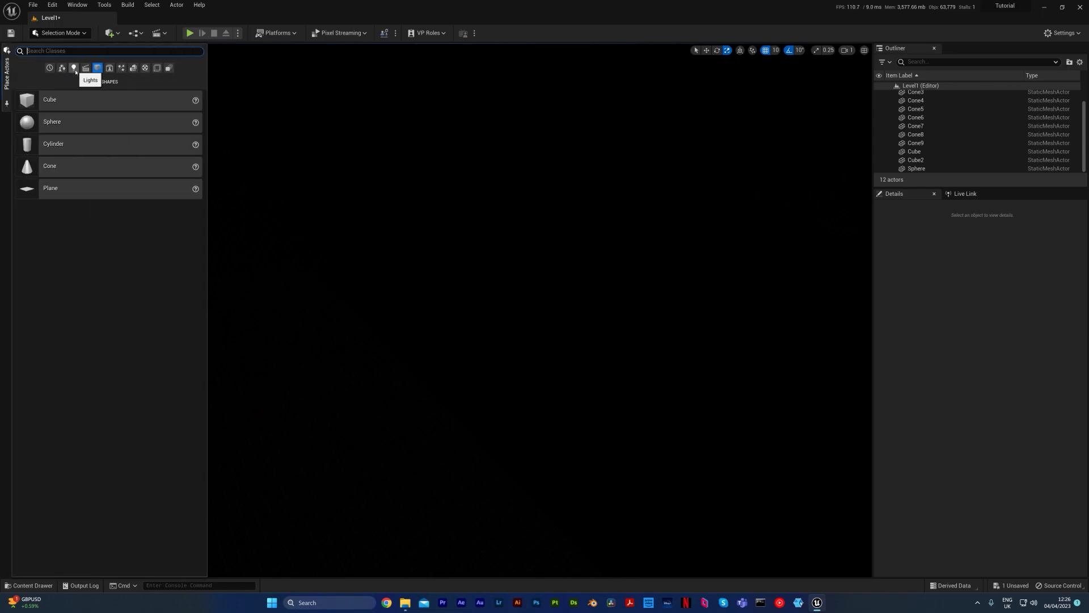
left_click(73, 67)
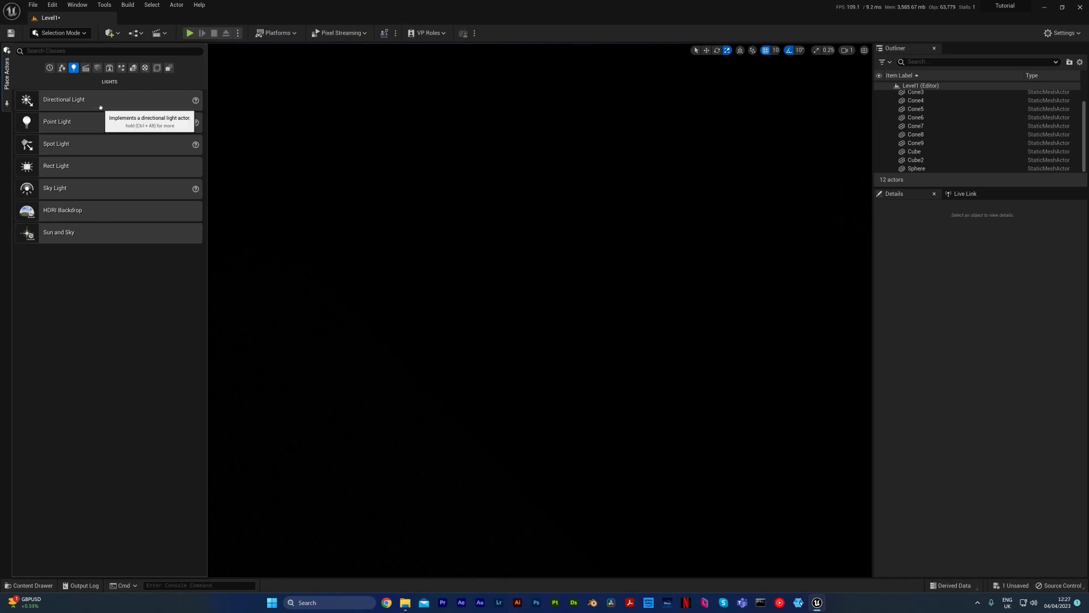
mouse_move(73, 99)
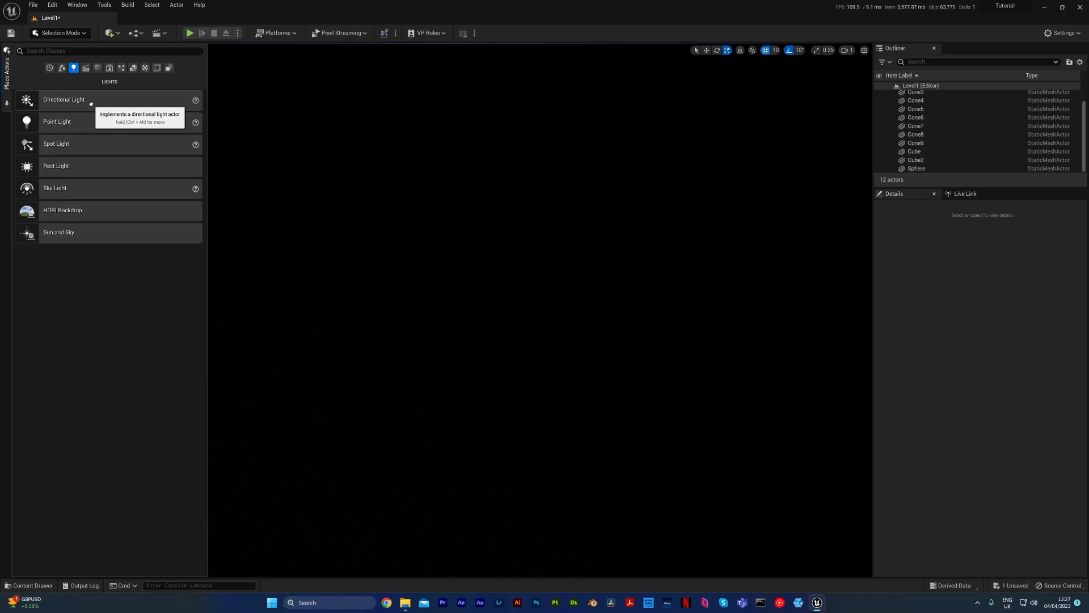
left_click_drag(63, 99, 361, 132)
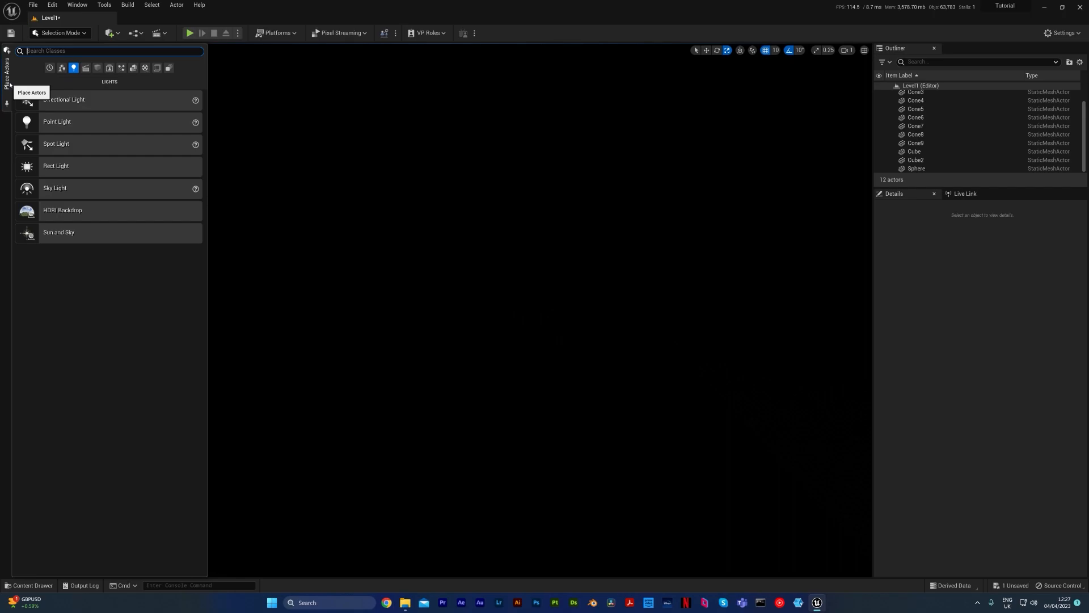
mouse_move(57, 121)
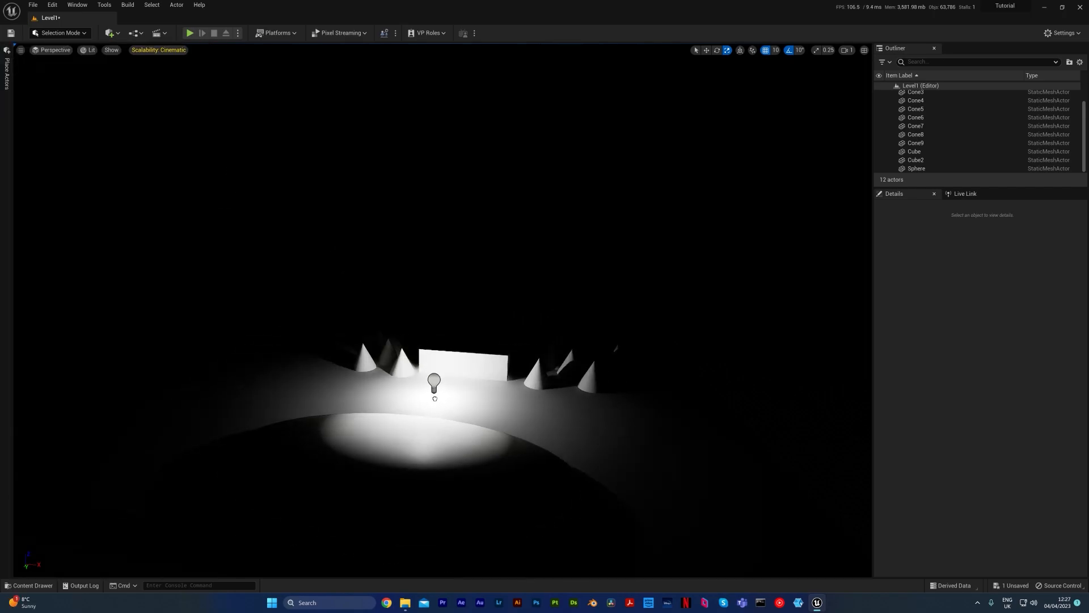
Select the newly placed point light and drag it upward in the viewport.
left_click(434, 382)
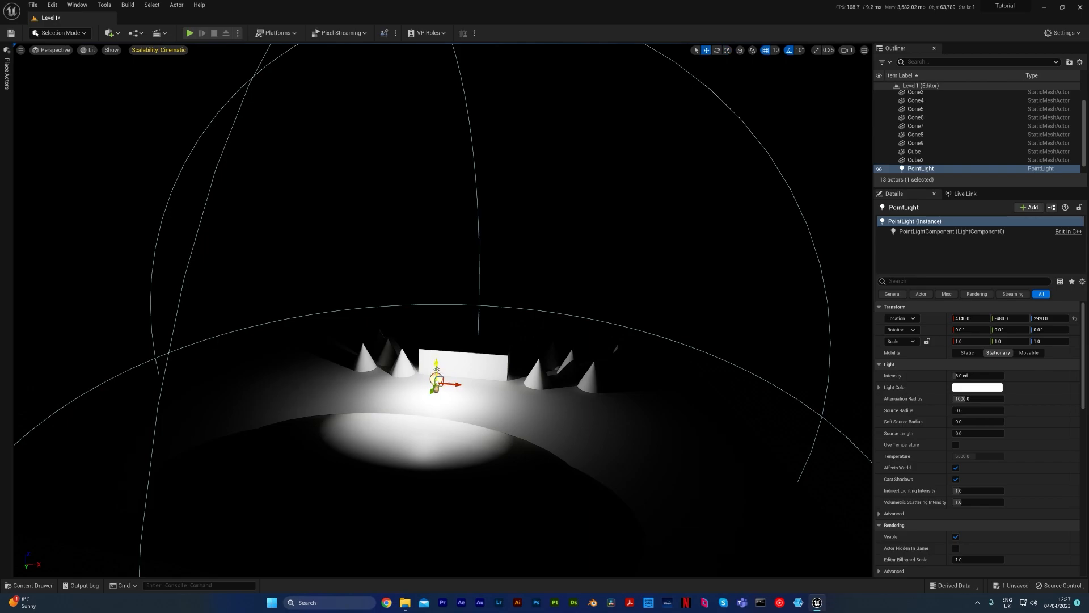
left_click_drag(436, 361, 436, 330)
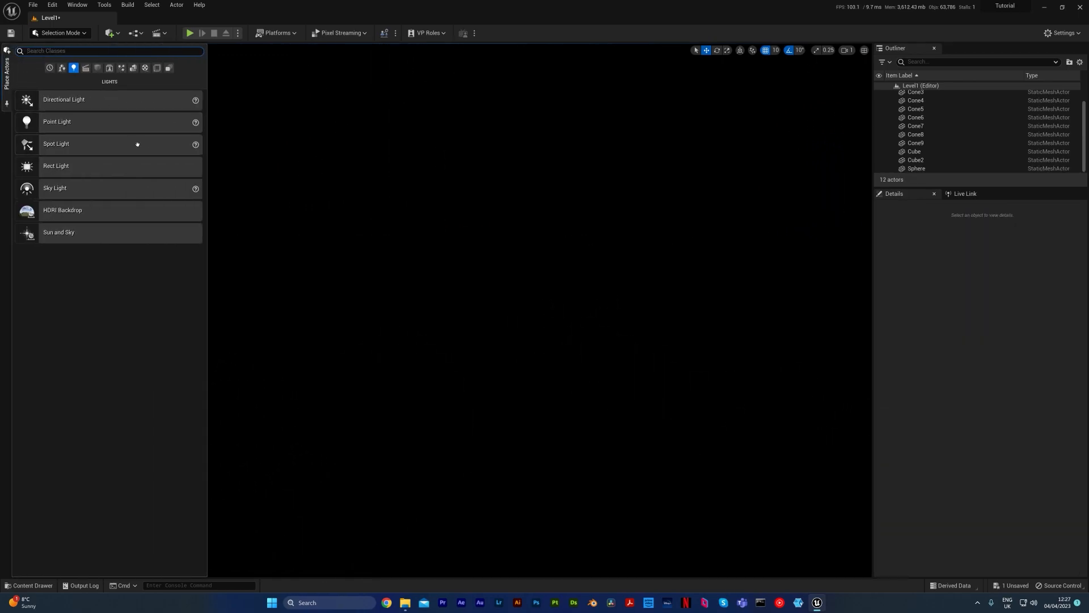
mouse_move(106, 149)
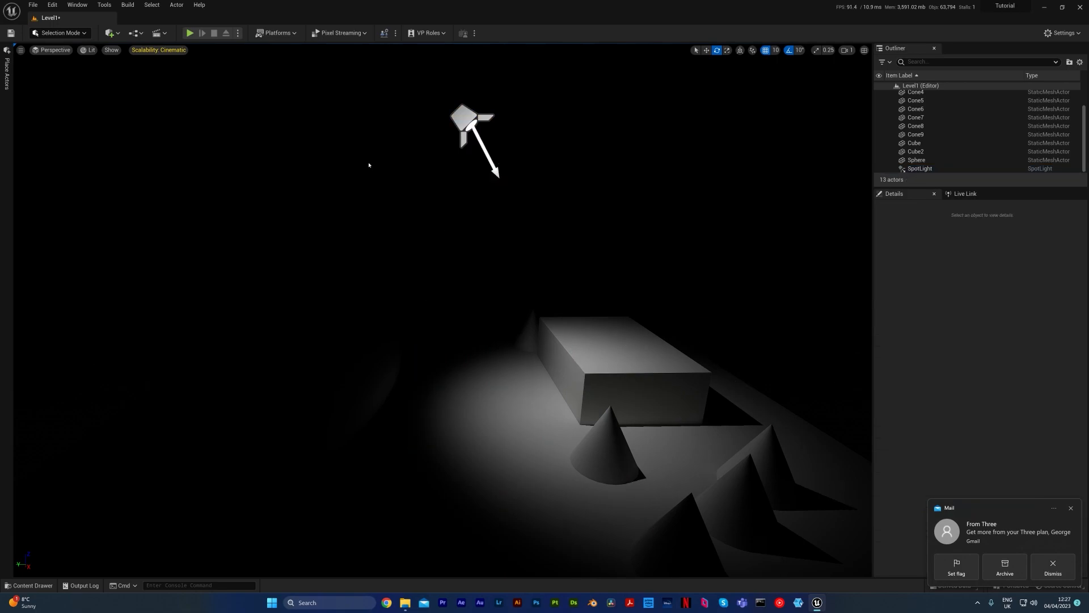
Delete the spot light, then delete the trial rect light.
key("Delete")
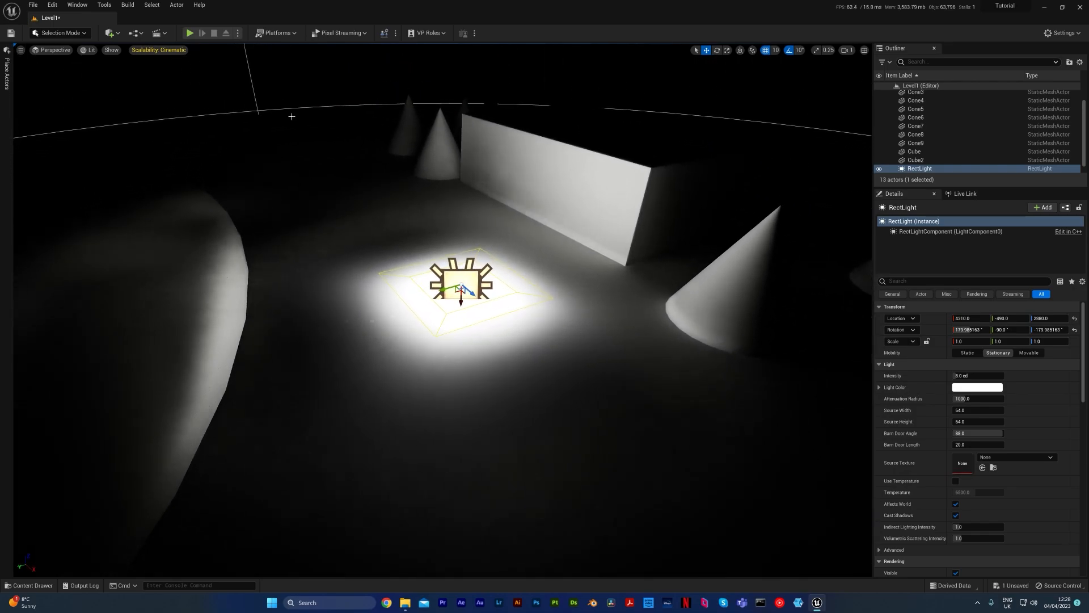
mouse_move(230, 139)
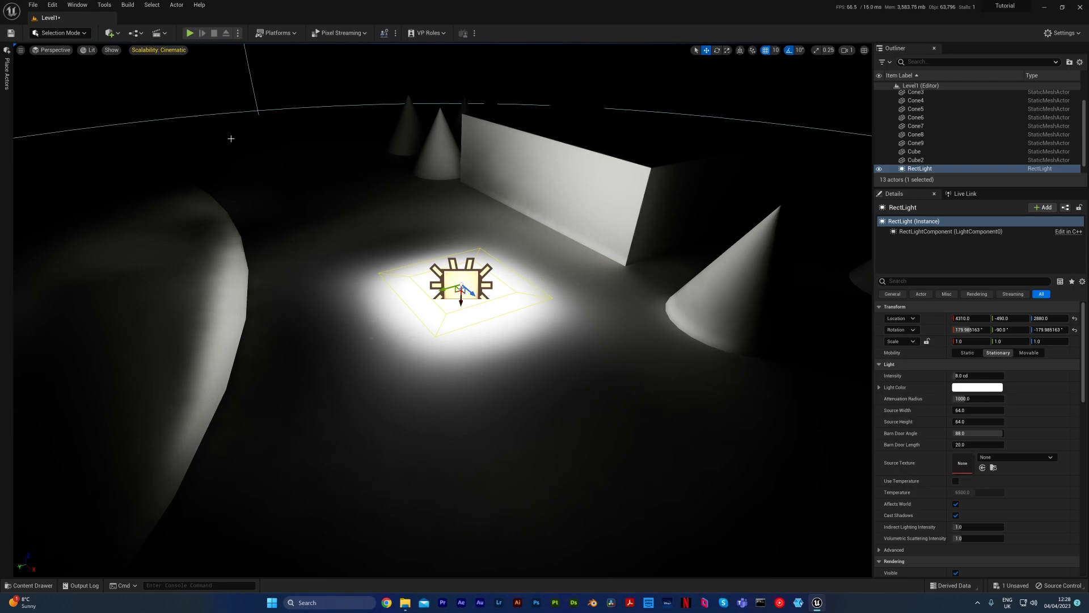
key("Delete")
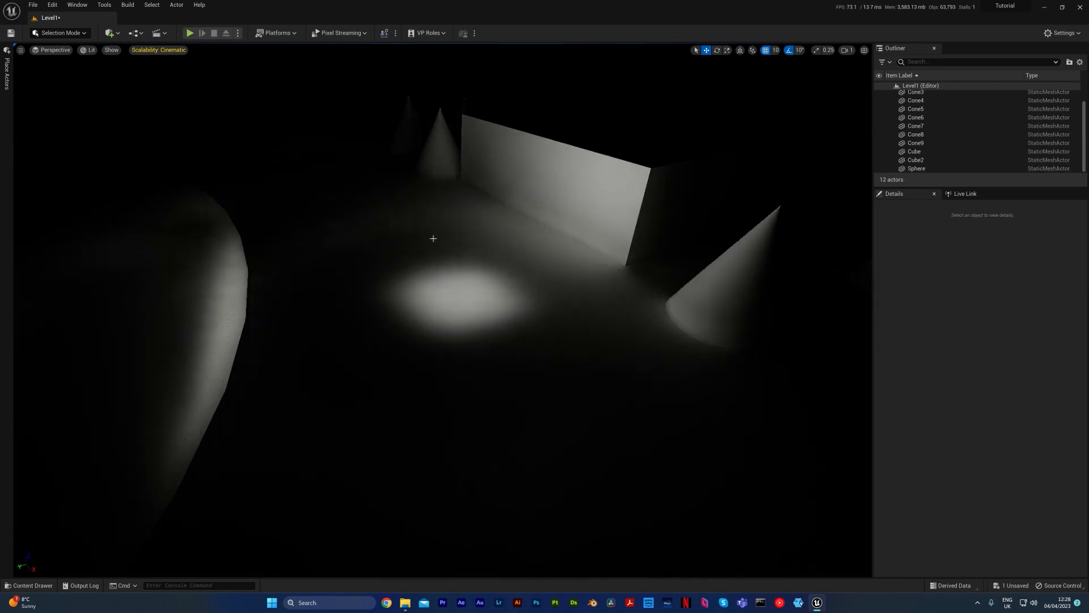
Add and delete a trial Sky Light, then return to Lights for a Point Light.
left_click(8, 63)
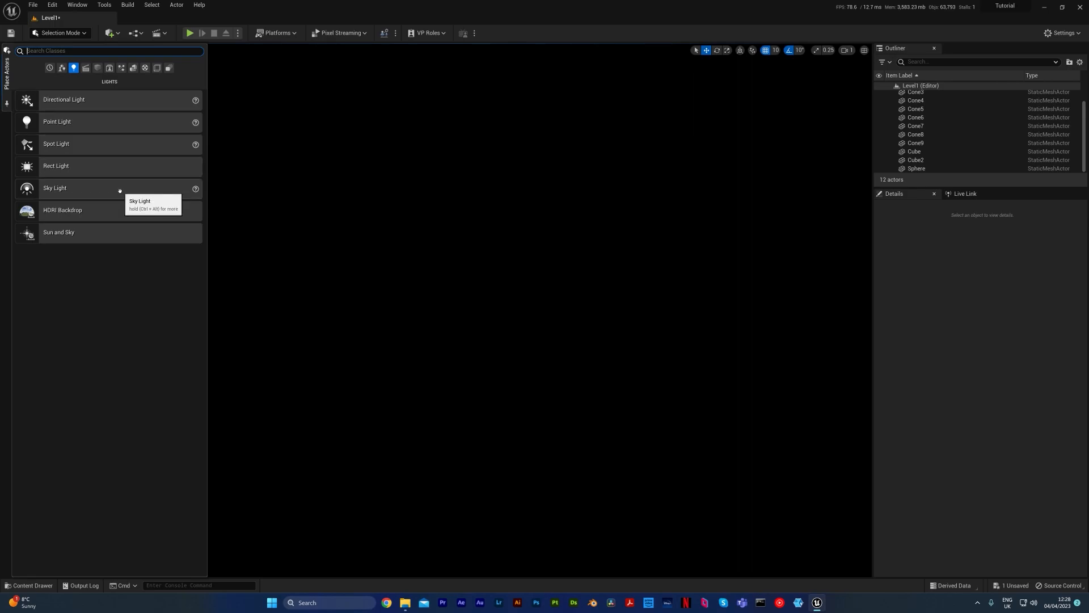
mouse_move(108, 191)
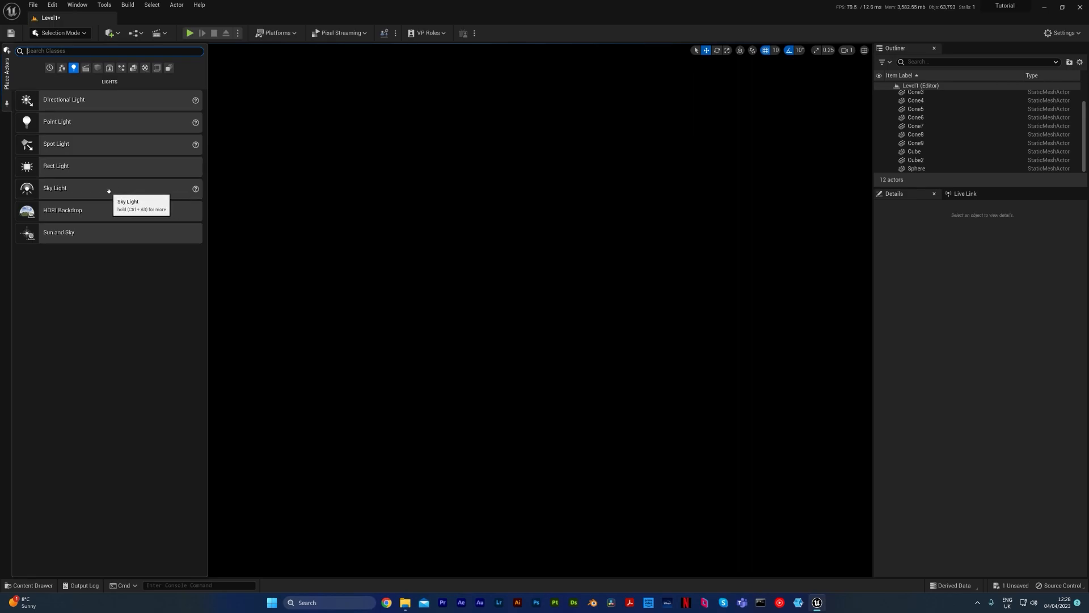
mouse_move(41, 214)
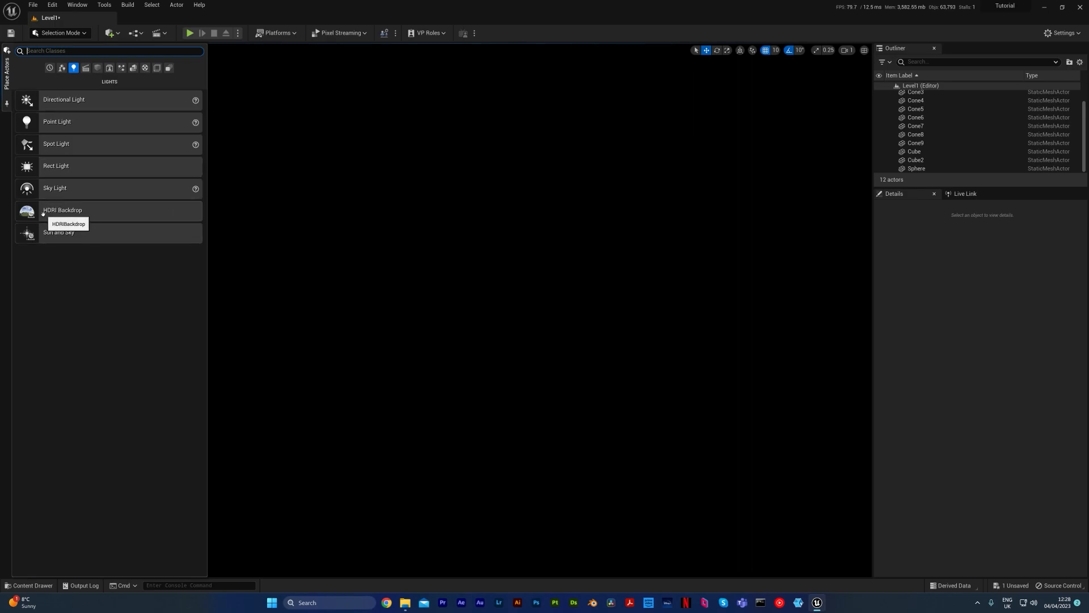
mouse_move(80, 212)
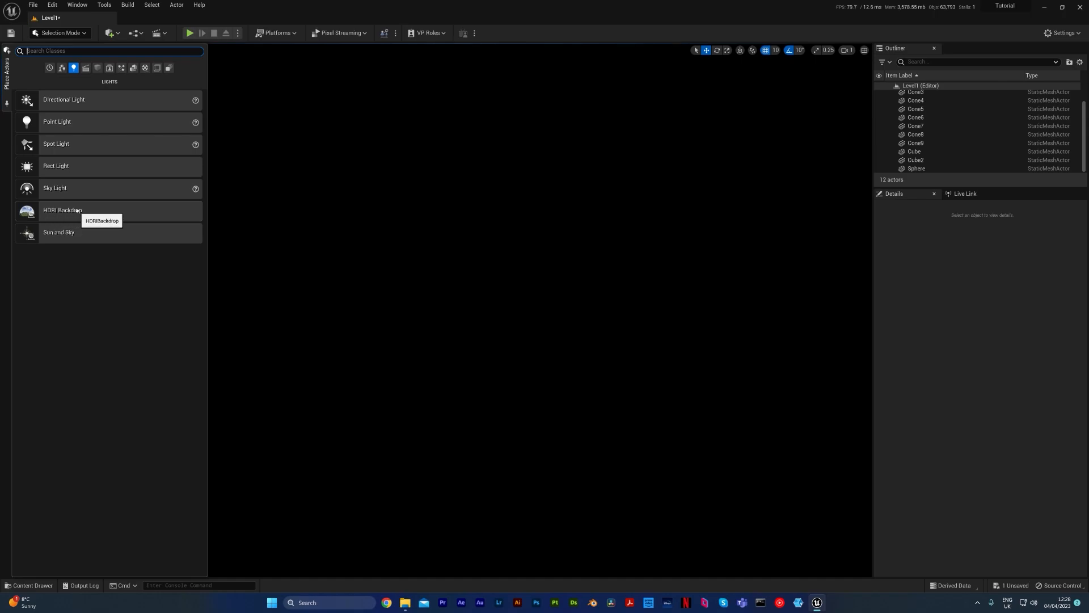
left_click(55, 188)
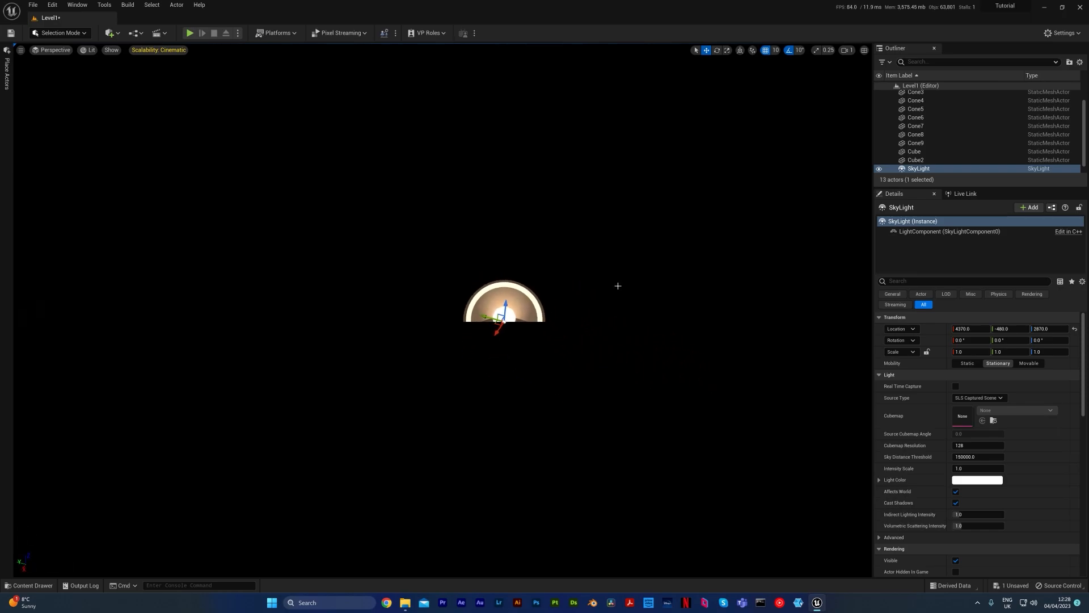
key("Delete")
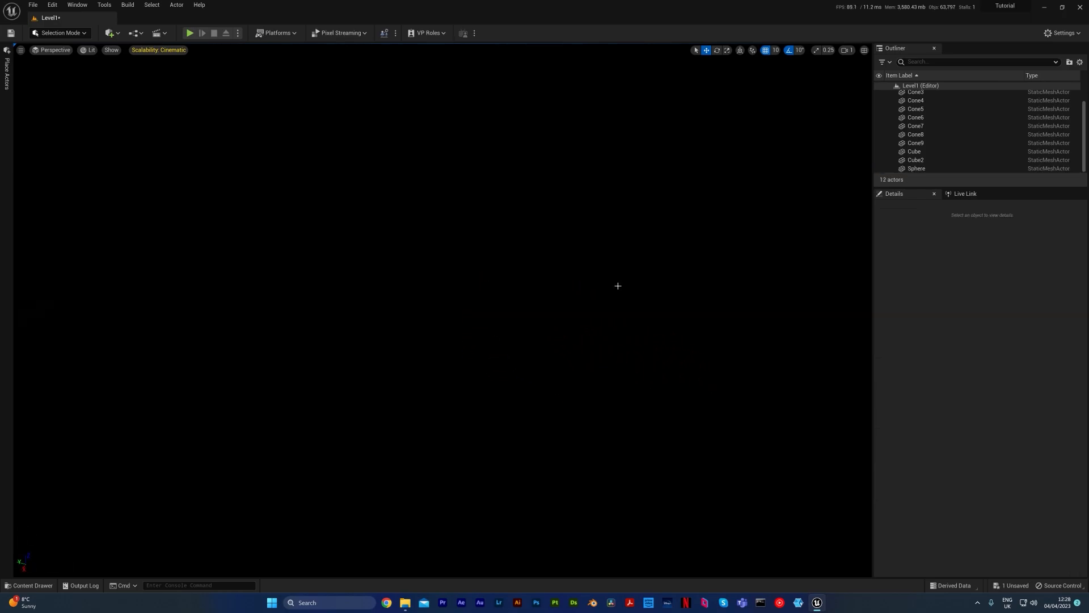
mouse_move(73, 105)
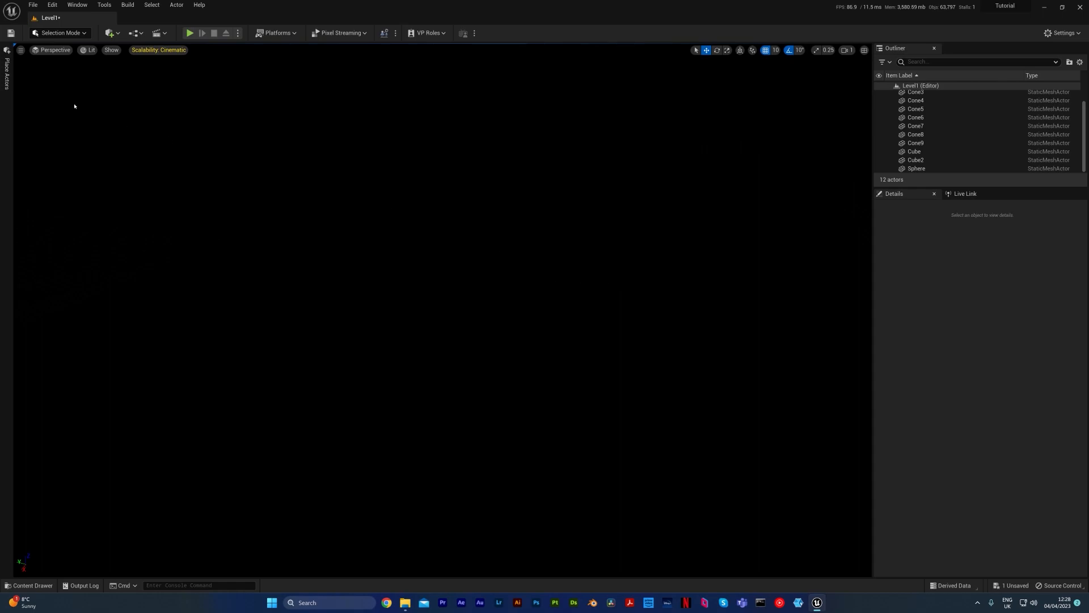
left_click(5, 62)
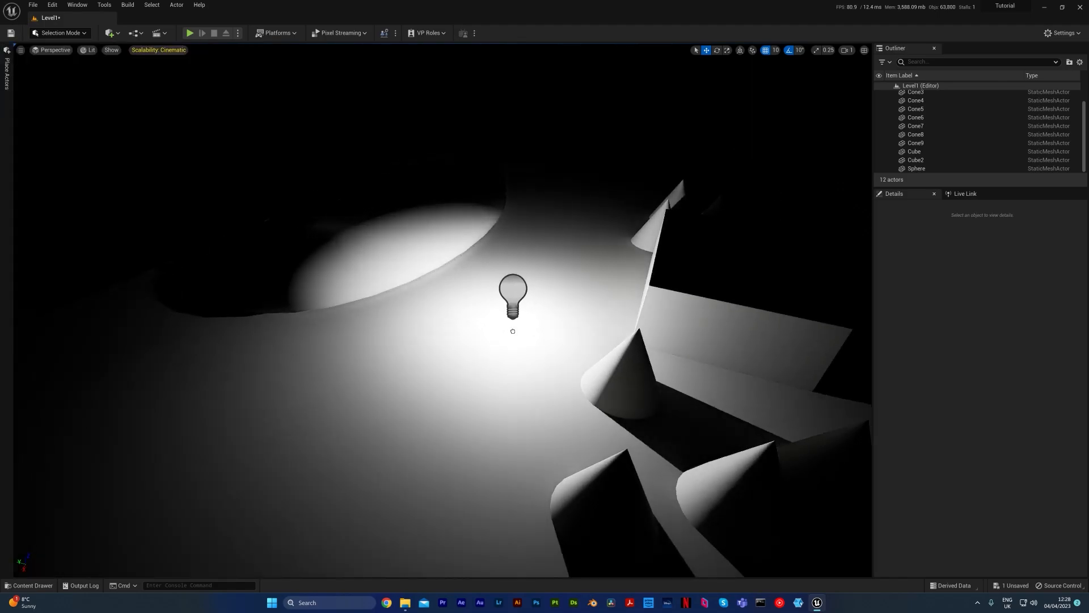
Select the PointLight and set its Intensity to 160 cd.
left_click(512, 292)
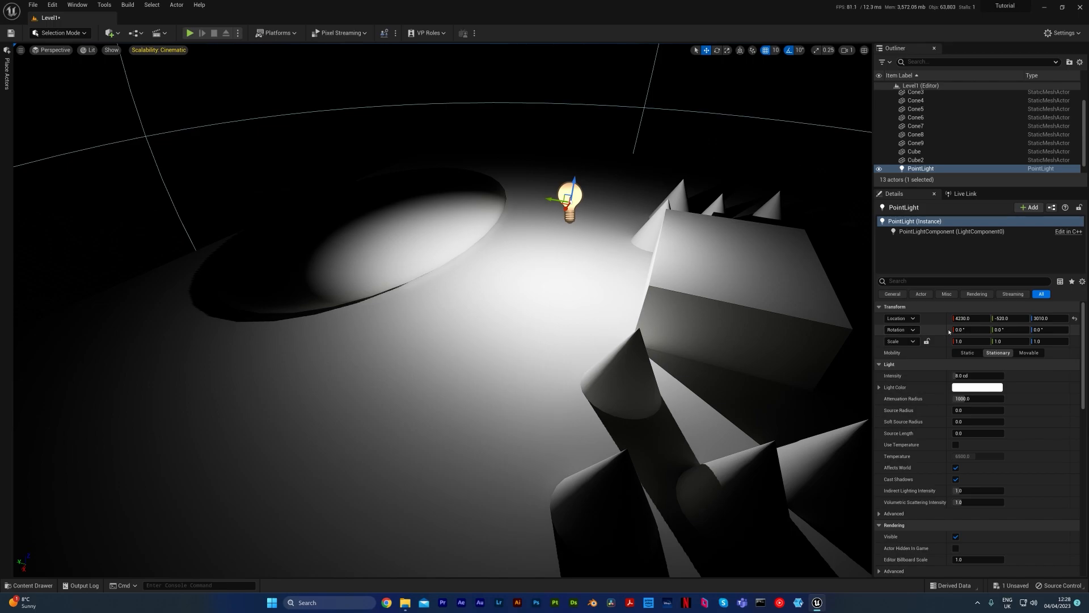
mouse_move(943, 332)
type("760")
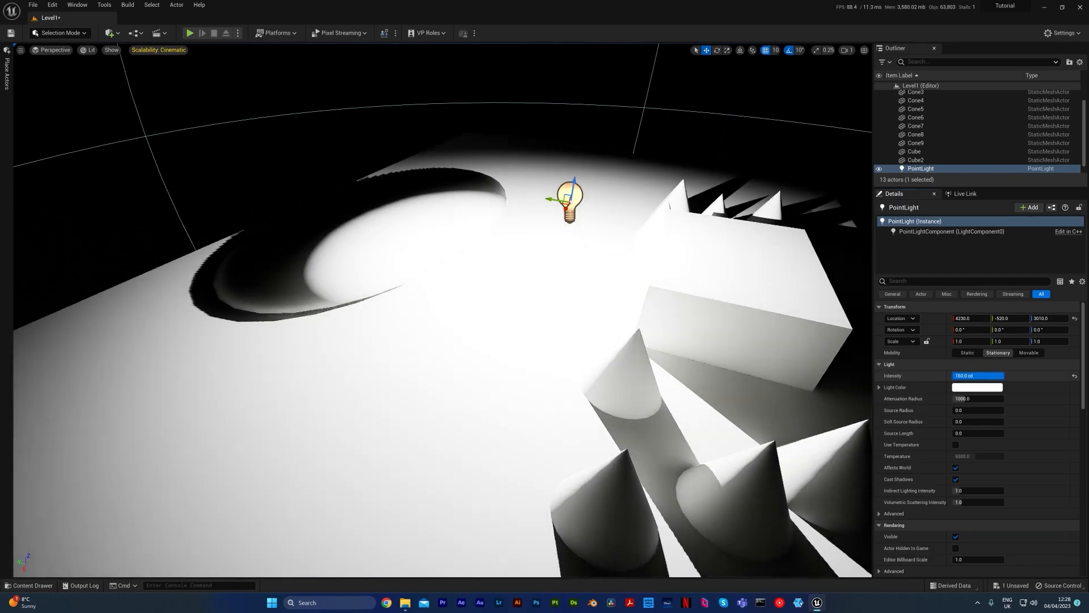
left_click(975, 375)
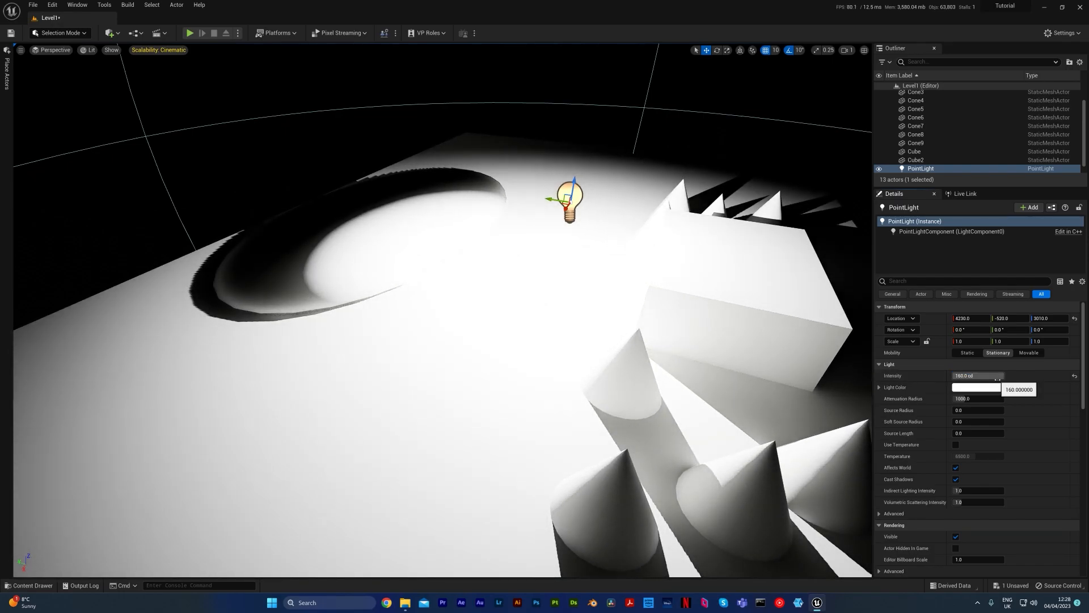
triple_click(977, 375)
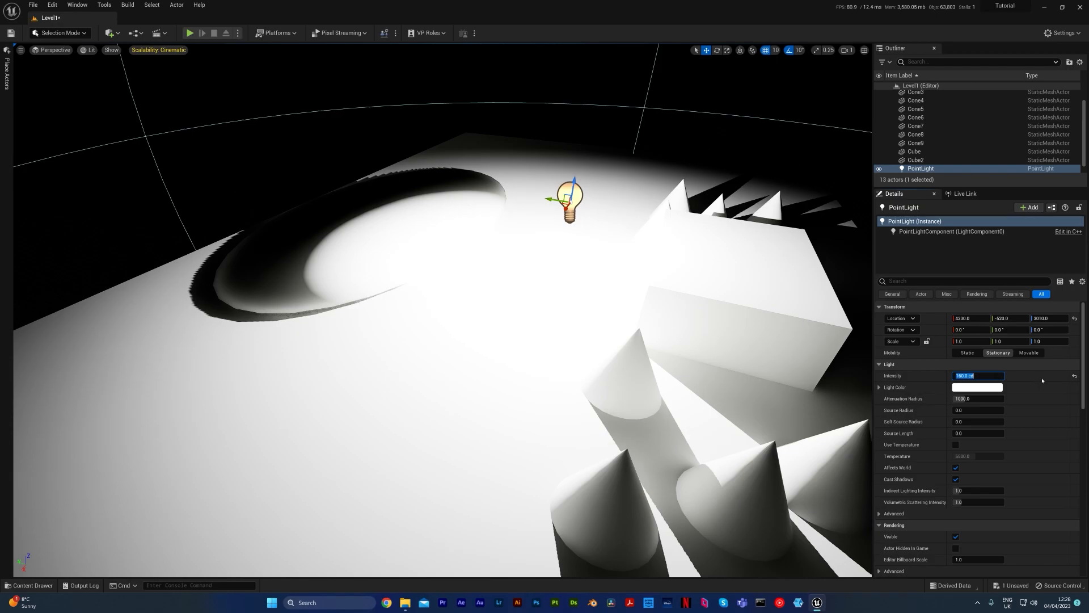
type("10")
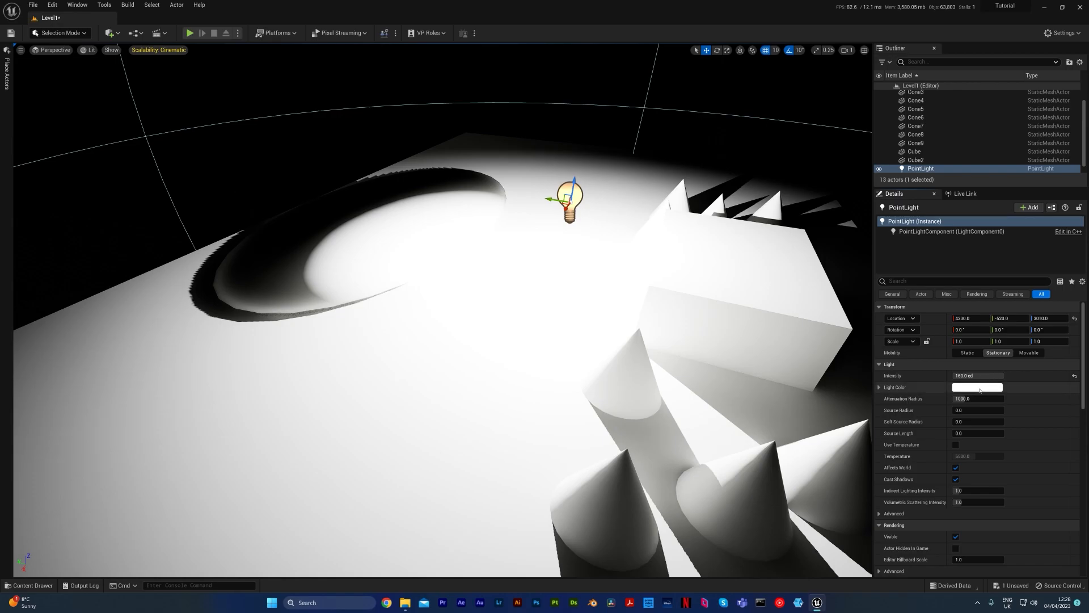
Set the point light's Light Color to a deep blue in the Color Picker.
left_click(978, 387)
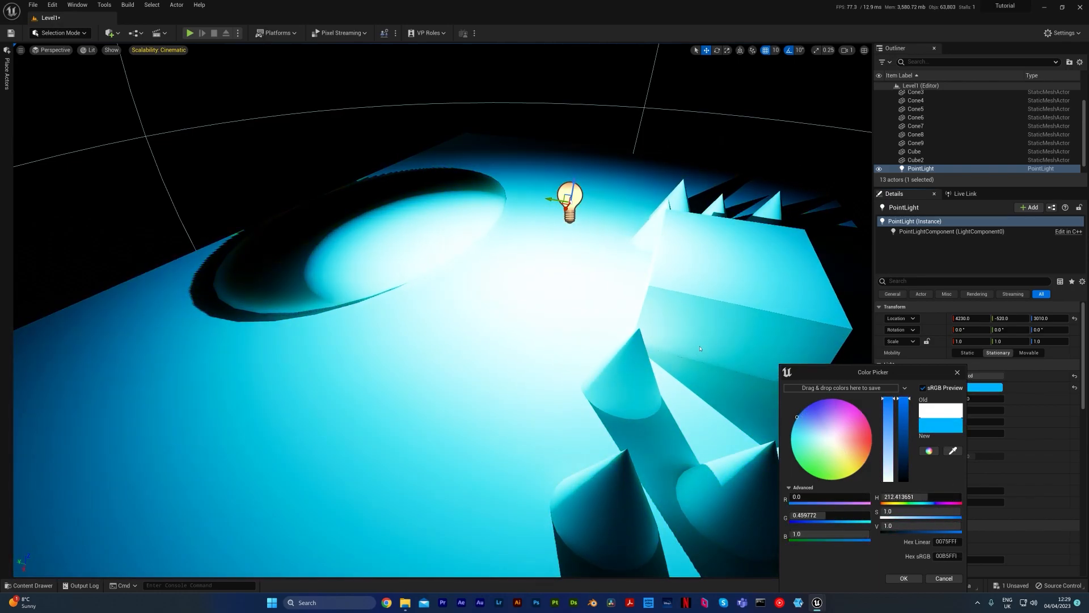
left_click(810, 404)
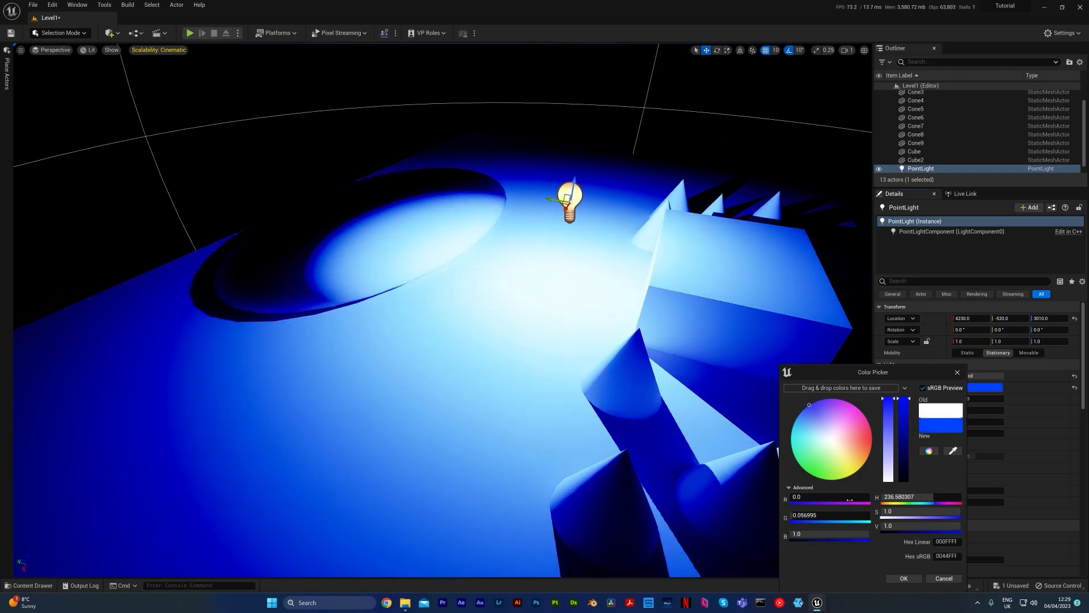
left_click(903, 578)
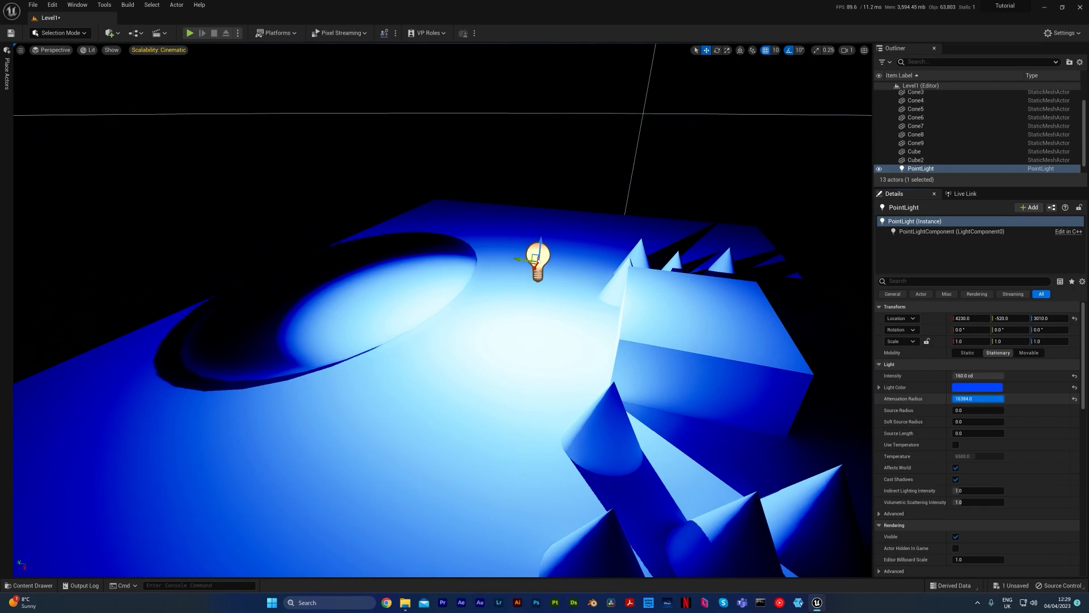
Enter 177.4104 in the light's Details and start editing Source Radius.
type("177.4104")
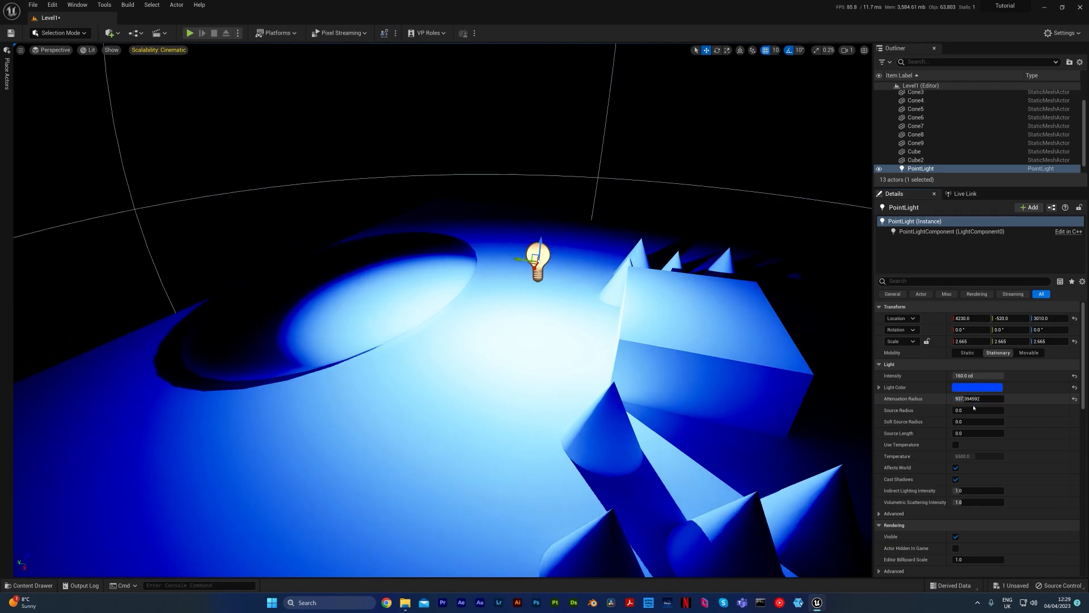
left_click(978, 410)
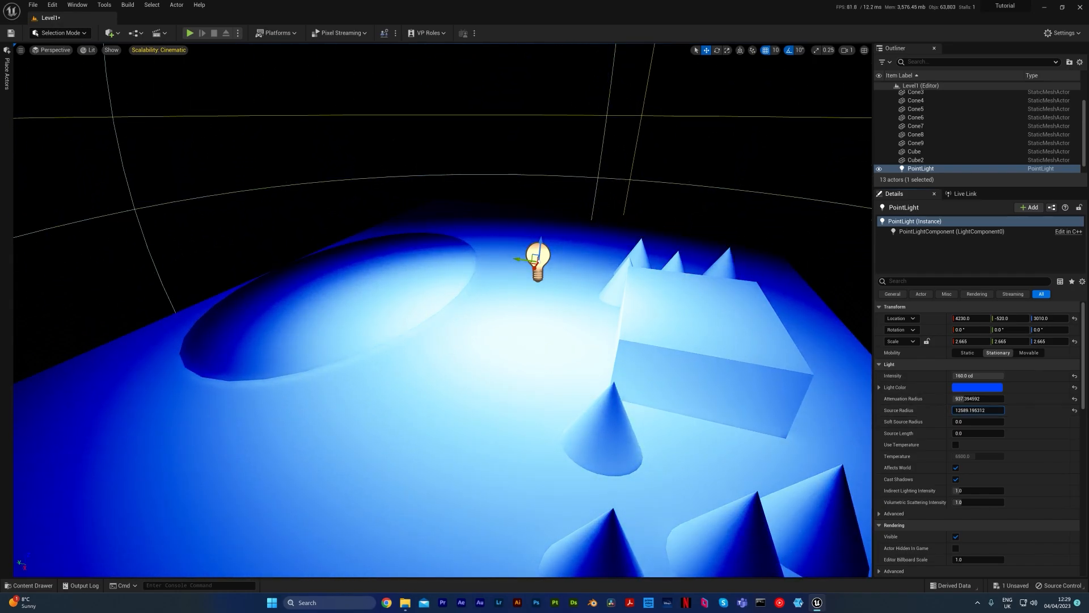
Replace the Source Radius value and reset the Light Color to white.
triple_click(976, 398)
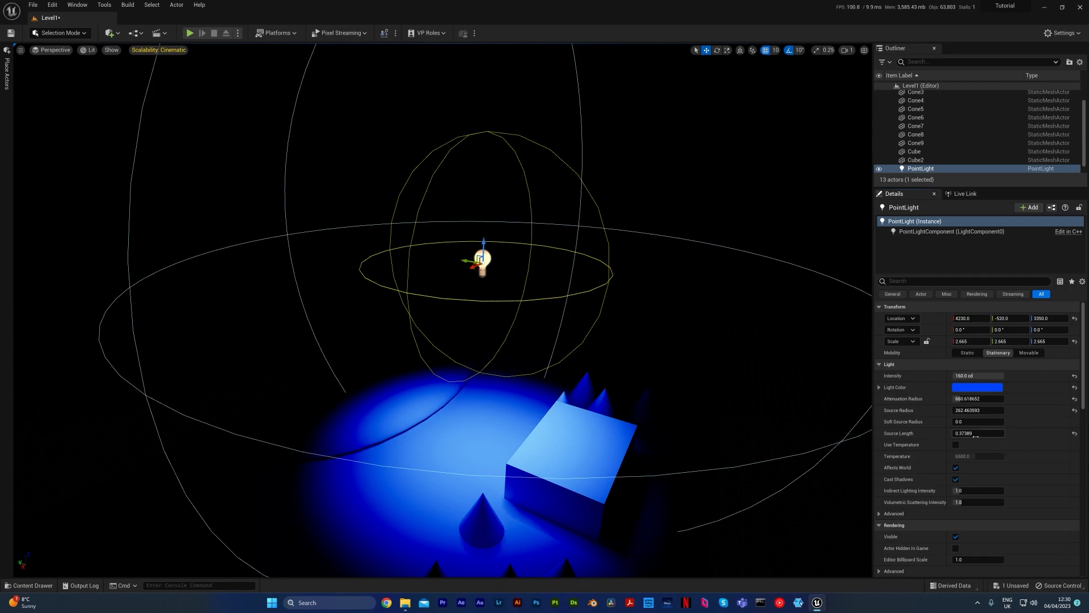
left_click(976, 387)
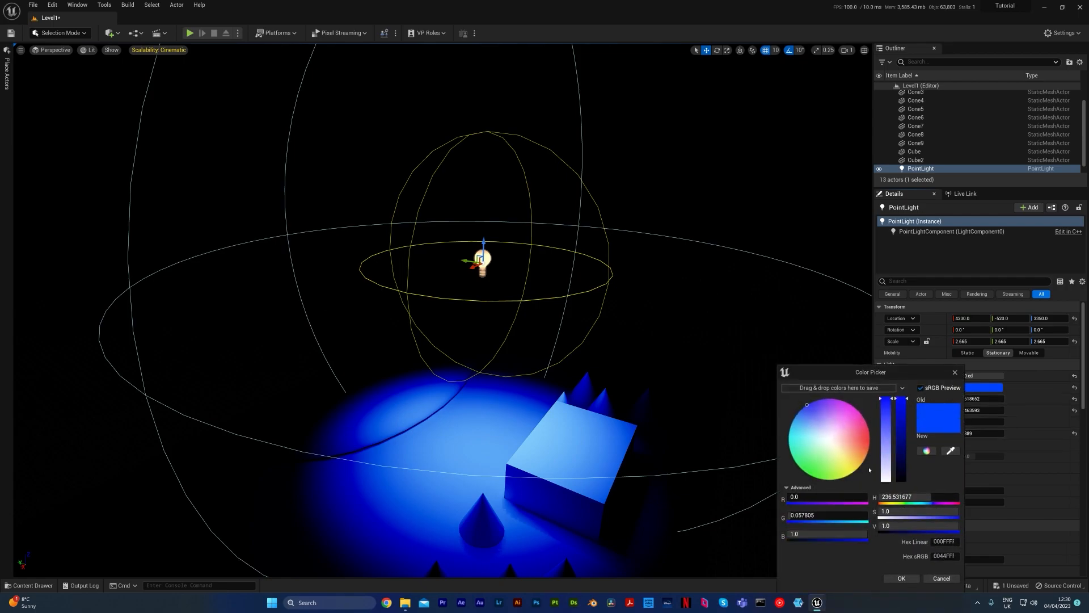
left_click(901, 578)
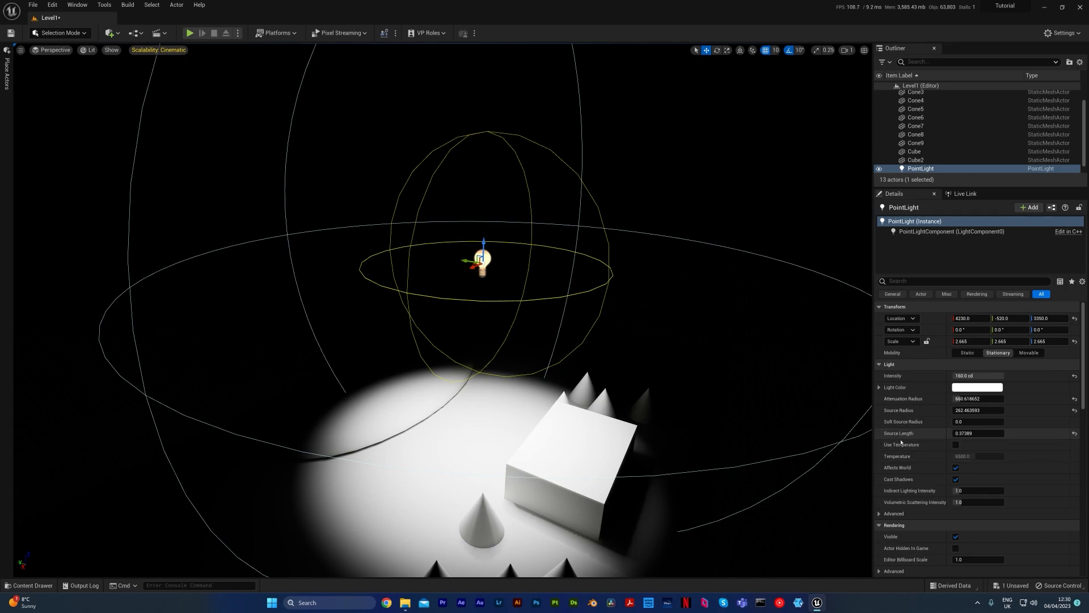
mouse_move(956, 445)
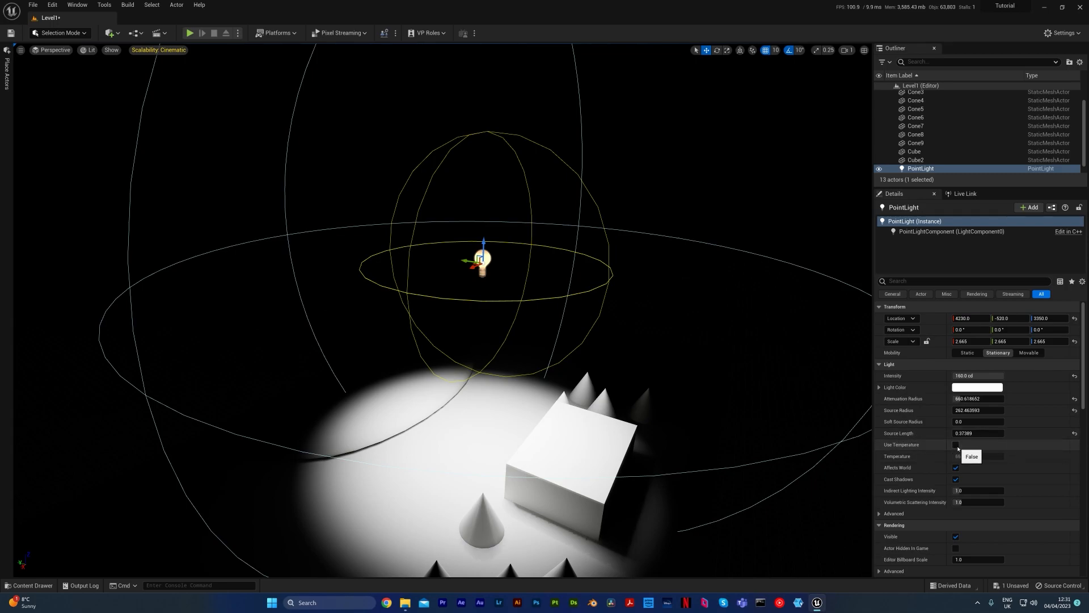
Tick Use Temperature under Light, giving the point light a 6500 K temperature.
left_click(956, 444)
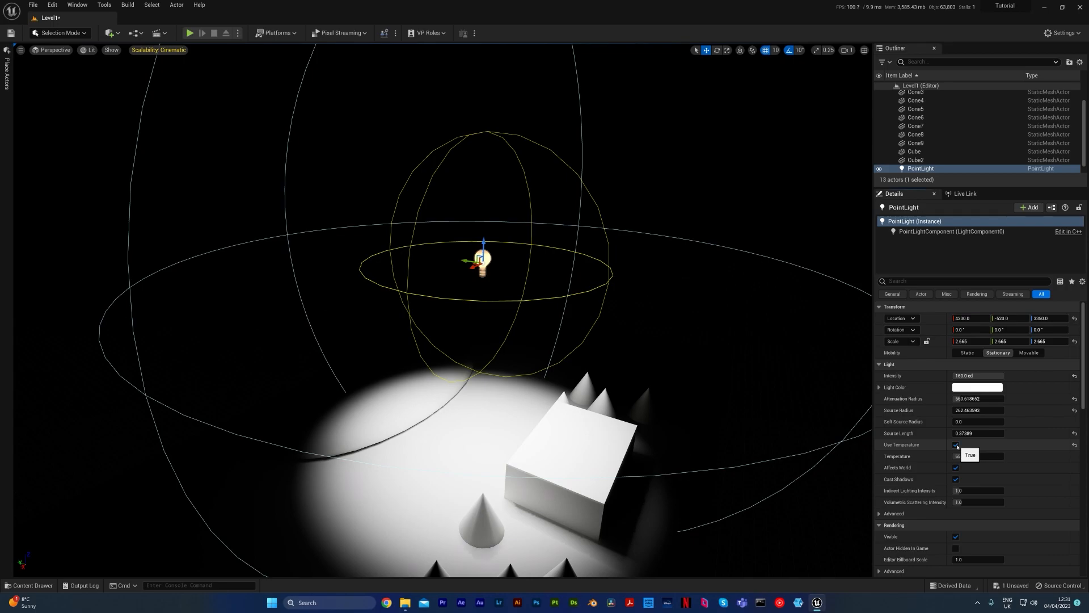
left_click(956, 445)
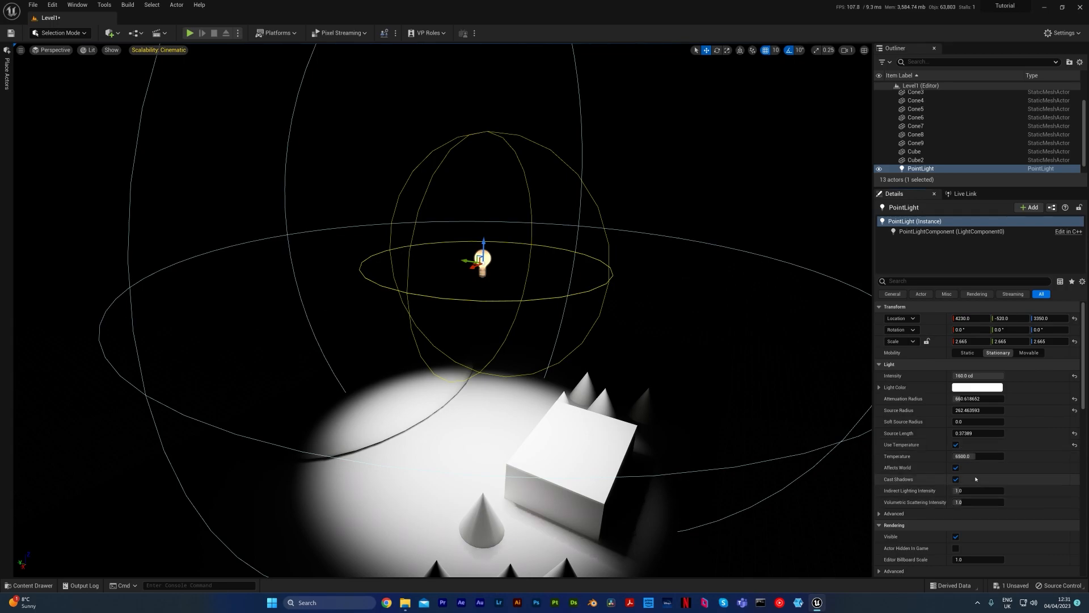
mouse_move(981, 473)
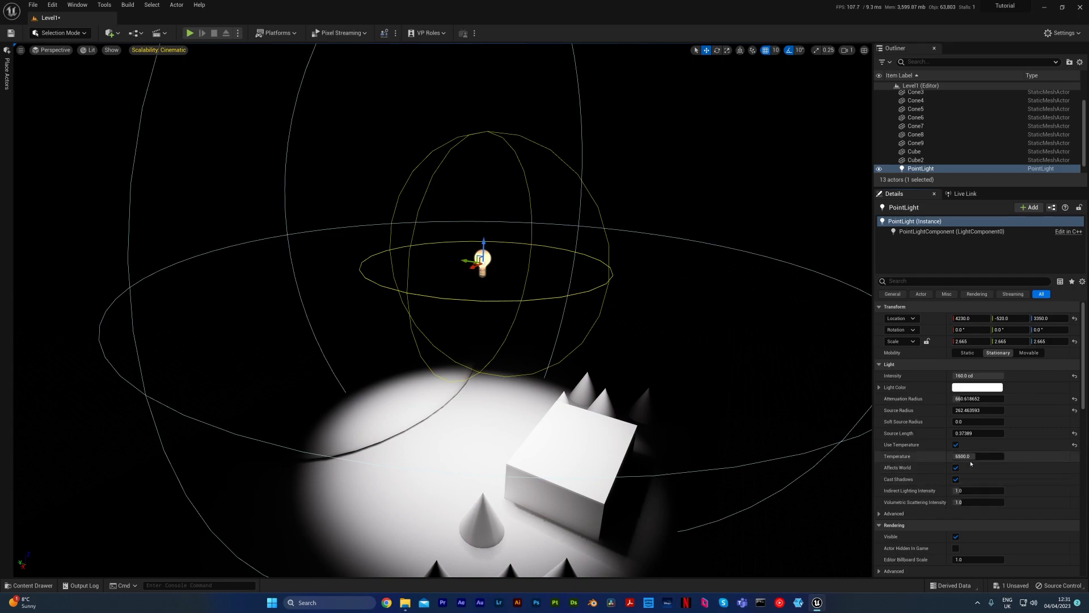
Set the point light's colour temperature, trying 2139 and 2524 before settling on 5600.
left_click(976, 455)
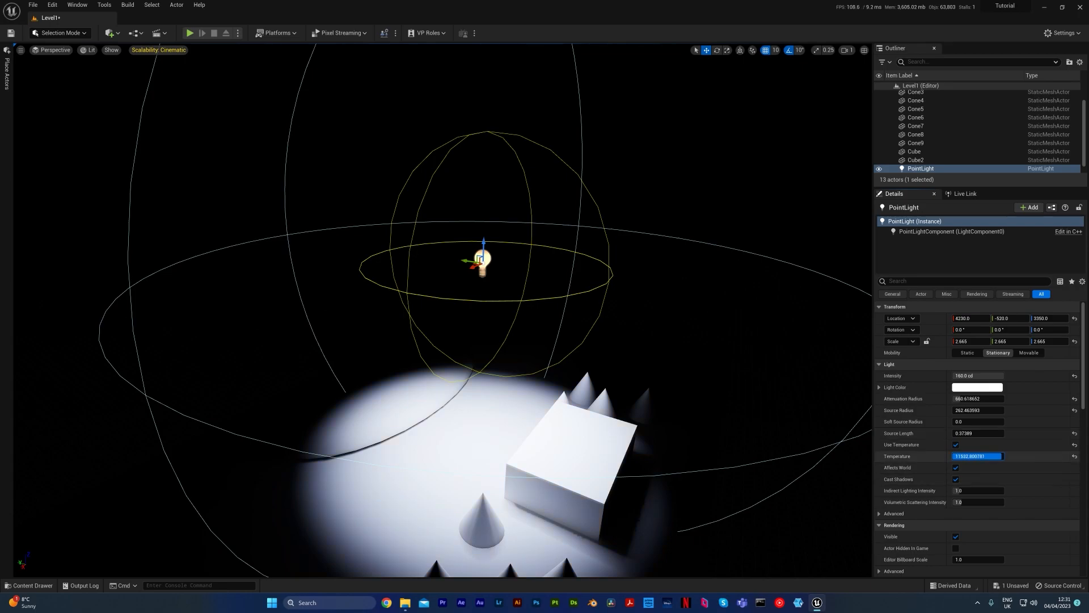
type("2139.199463")
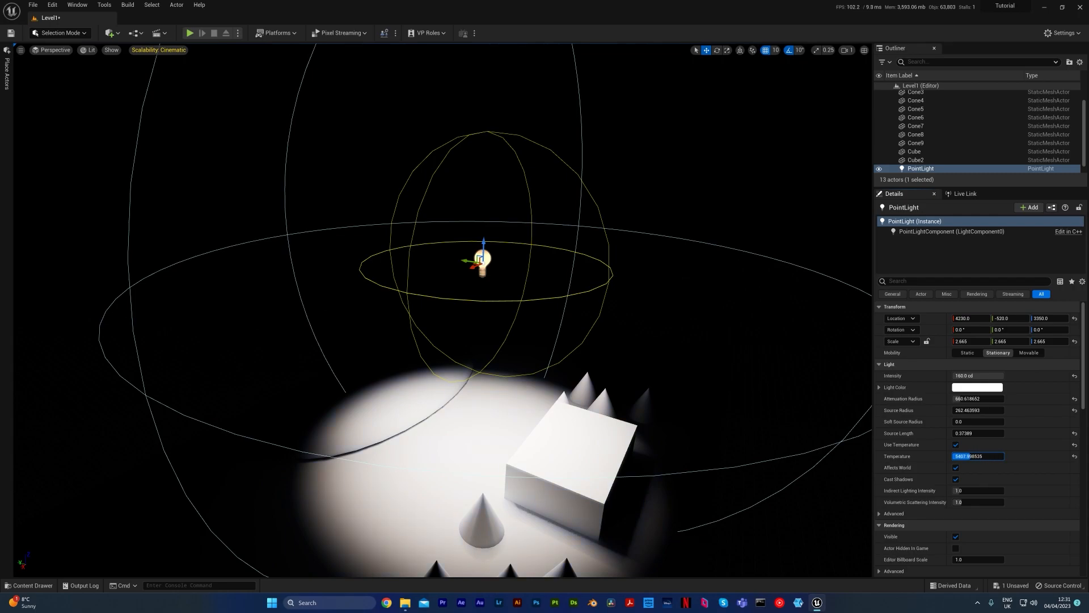
type("2524.000244")
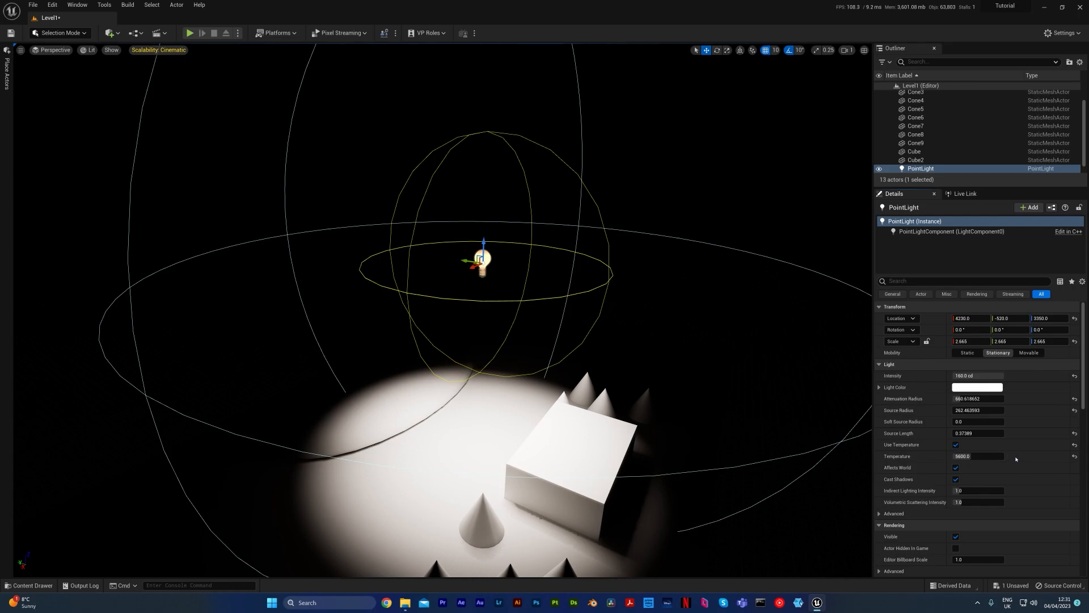
mouse_move(1005, 458)
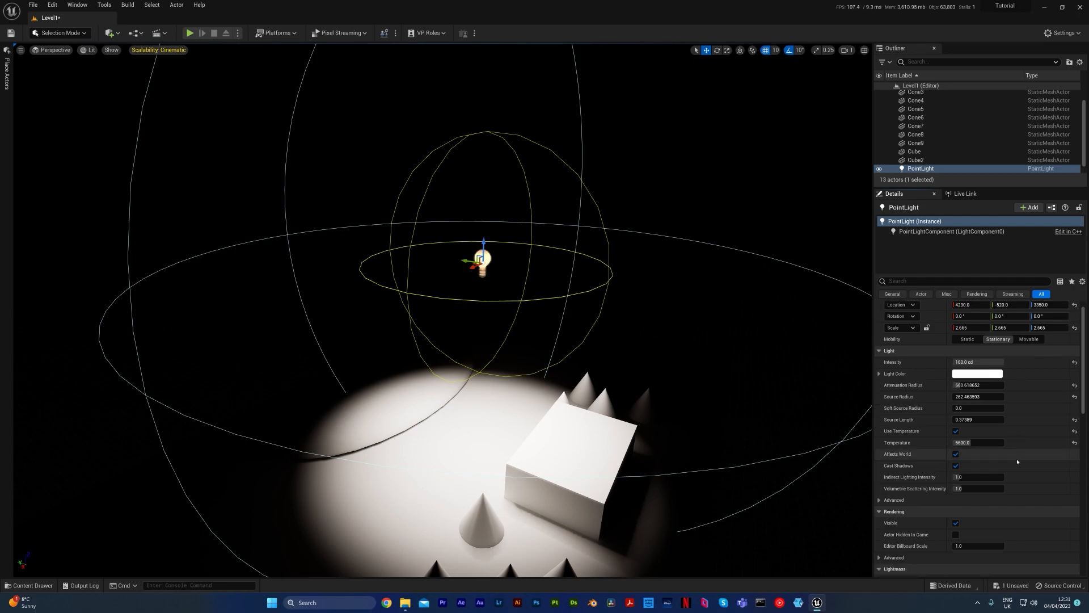
mouse_move(955, 465)
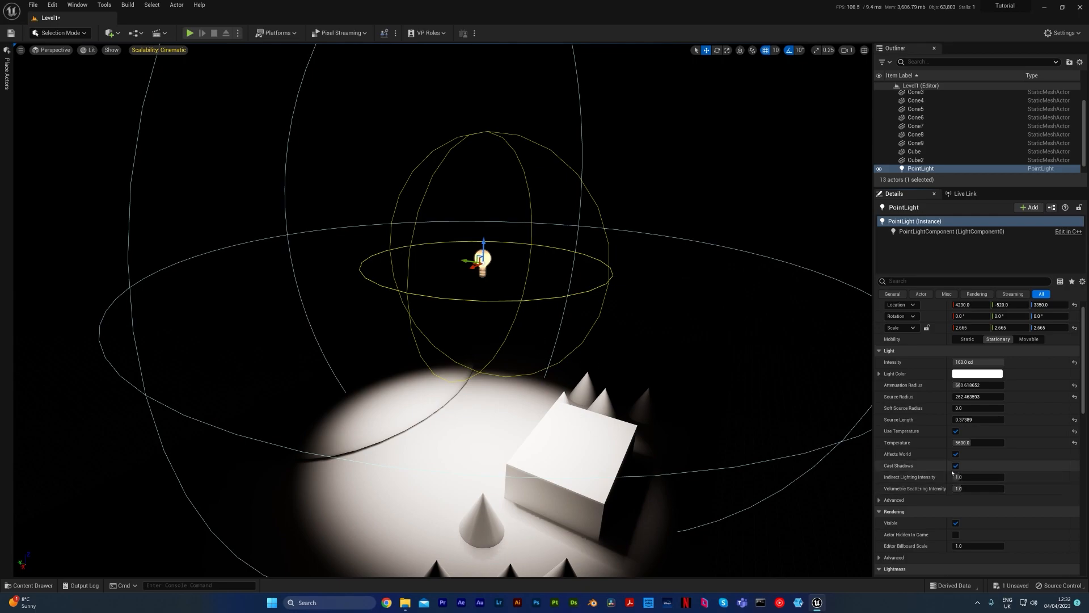
left_click(955, 465)
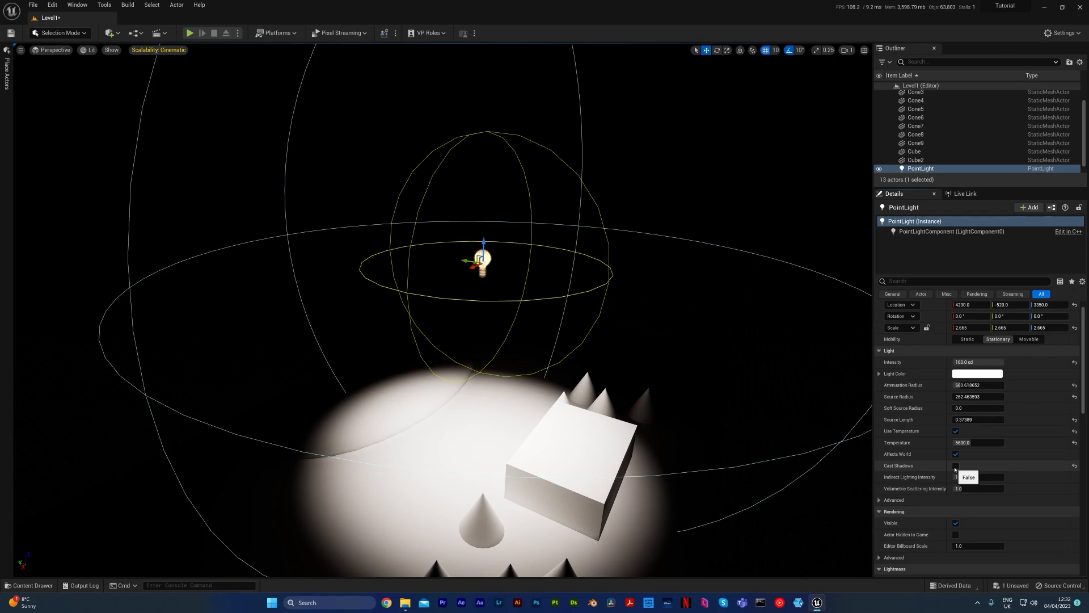
left_click(955, 465)
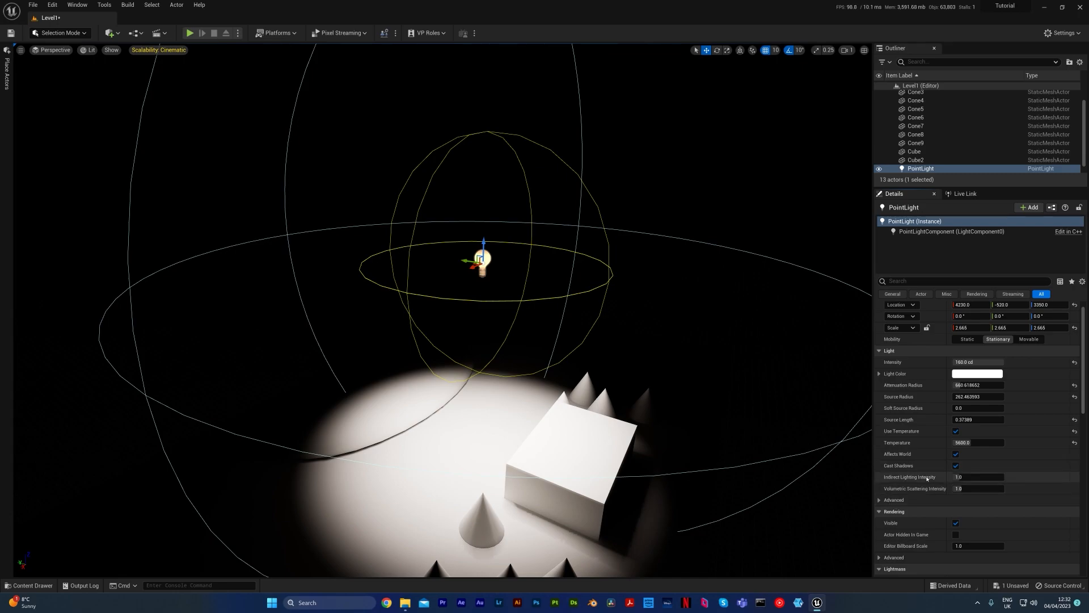
mouse_move(796, 340)
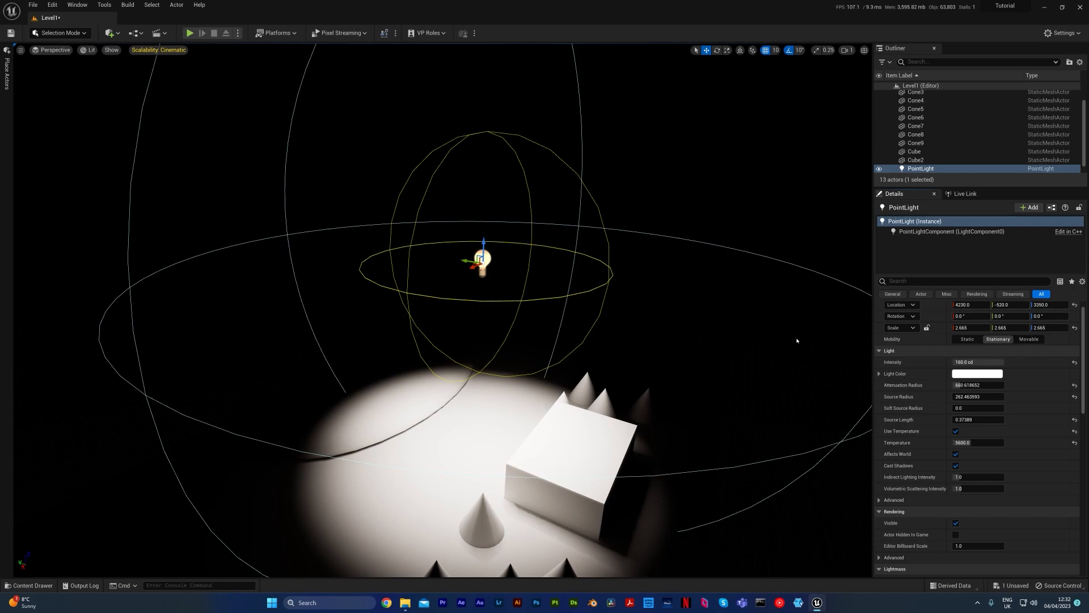
mouse_move(555, 293)
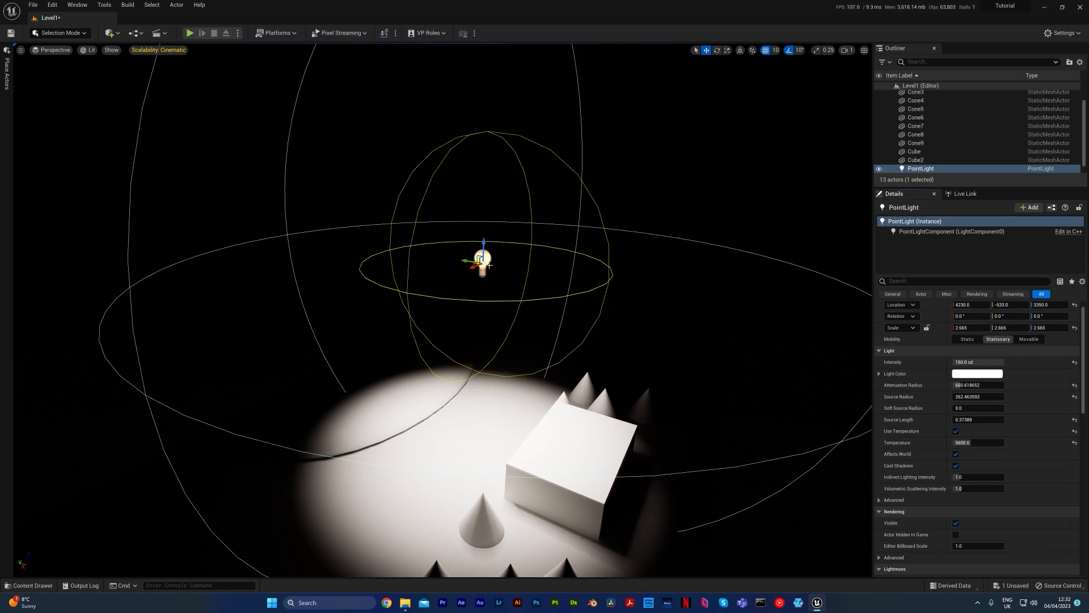
Select the point lights and delete PointLight2 from the viewport context menu.
left_click(7, 59)
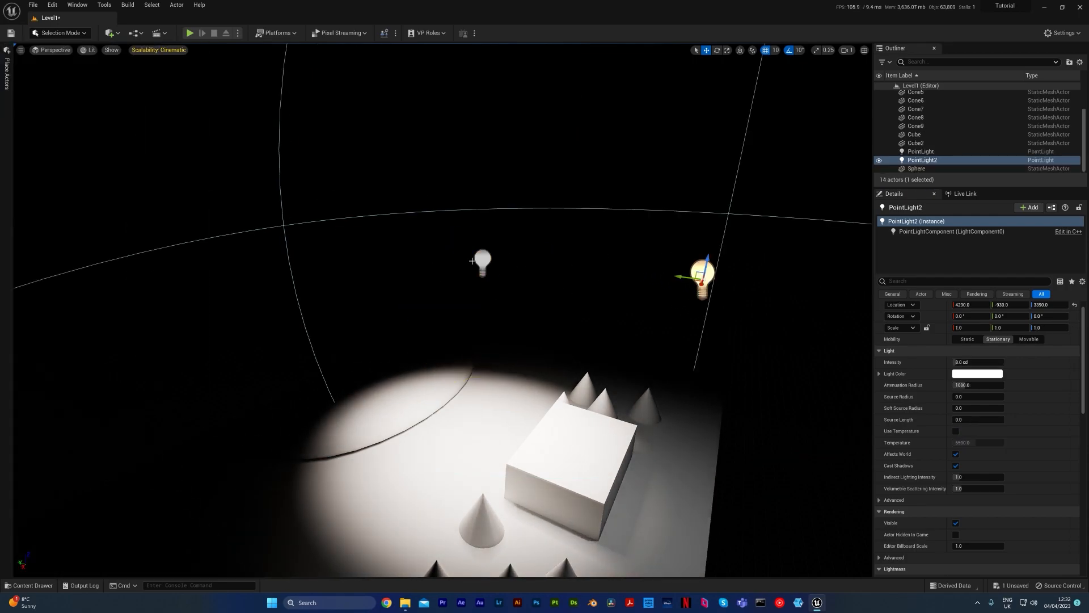
right_click(481, 260)
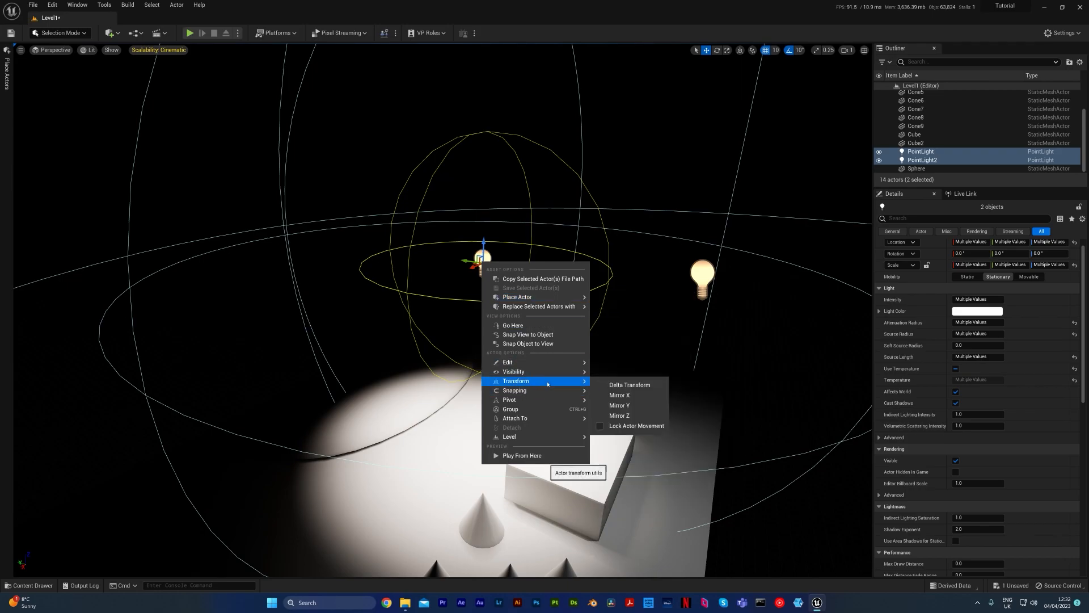
left_click(510, 409)
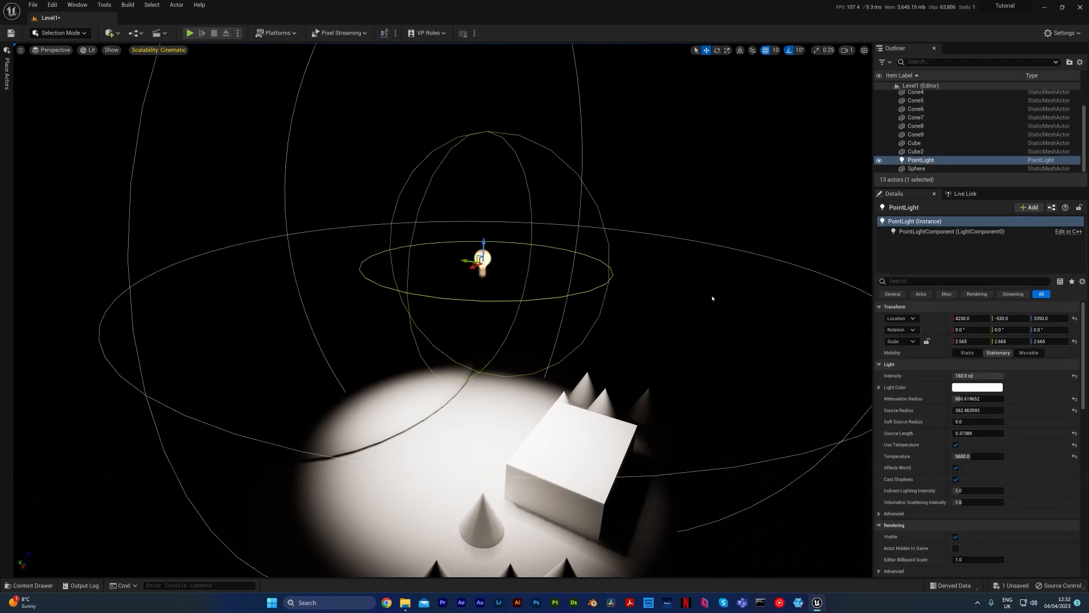
mouse_move(918, 354)
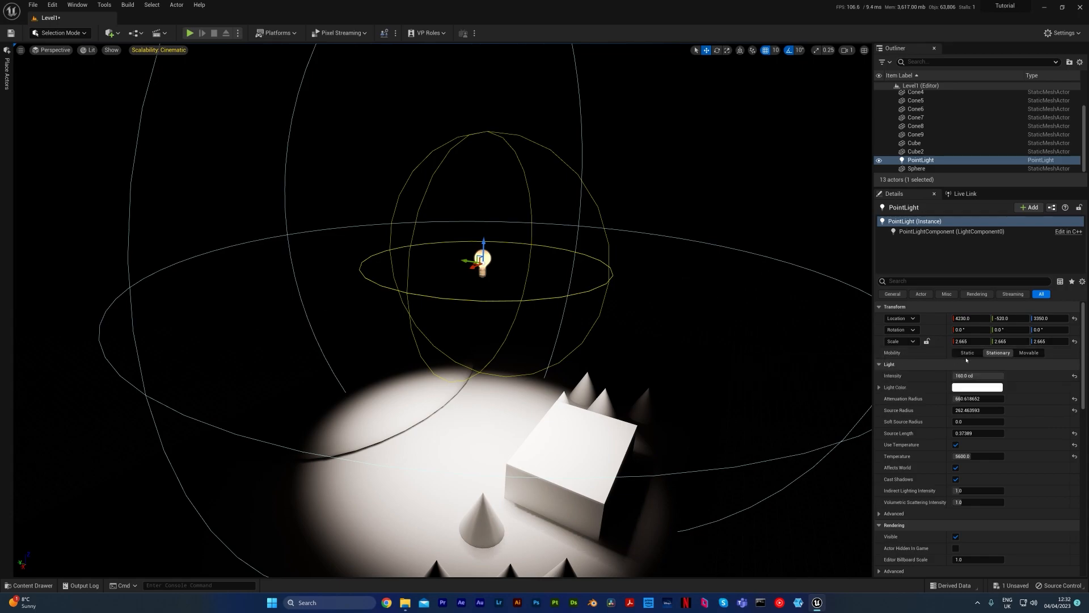
mouse_move(1029, 352)
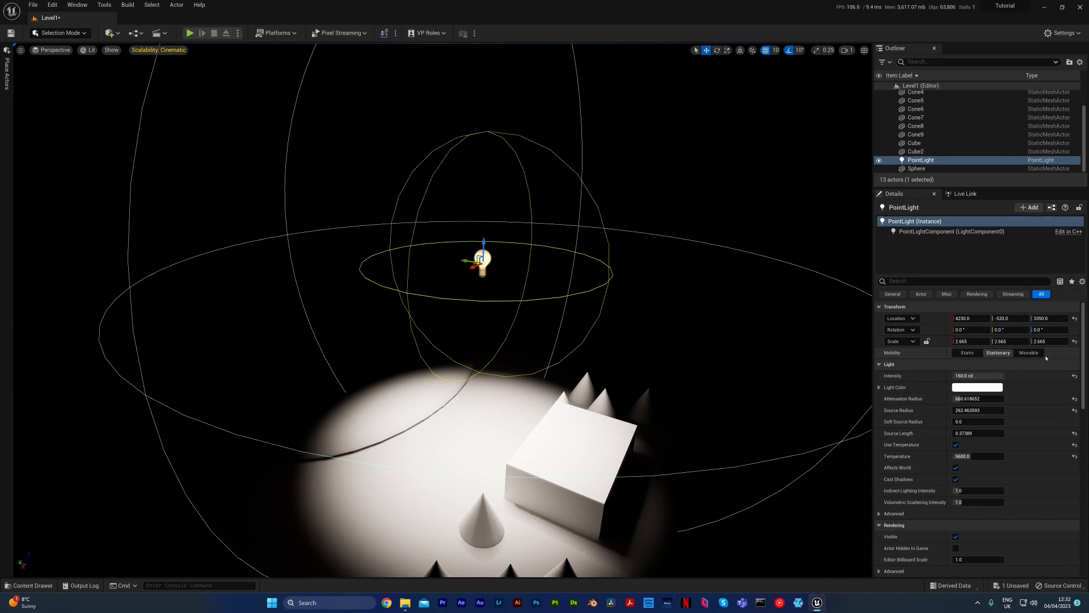
mouse_move(1028, 352)
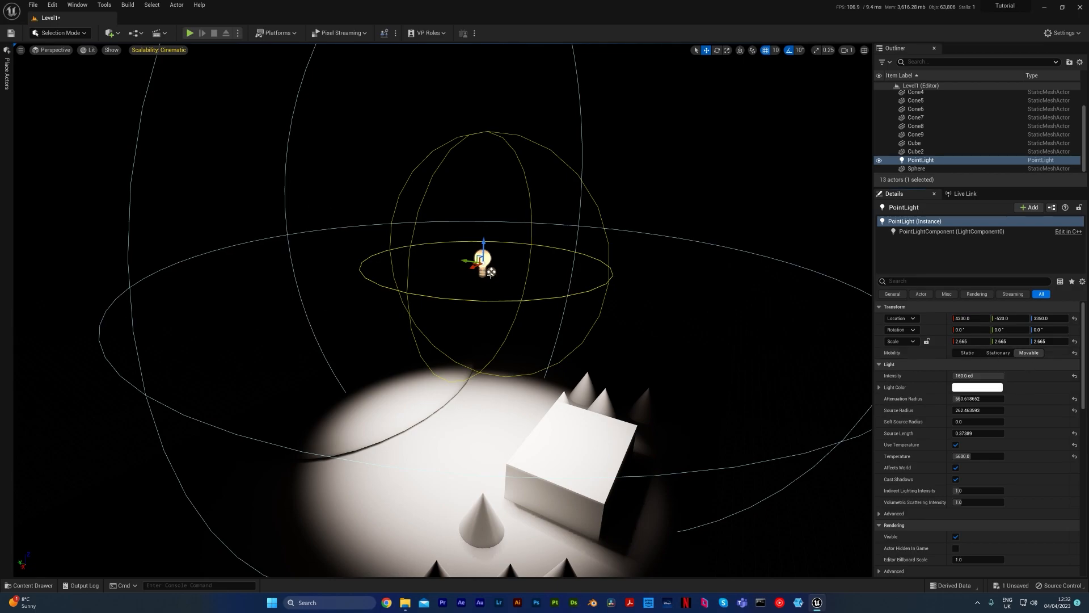
Switch PointLight's mobility to Stationary, then to Static.
left_click(997, 352)
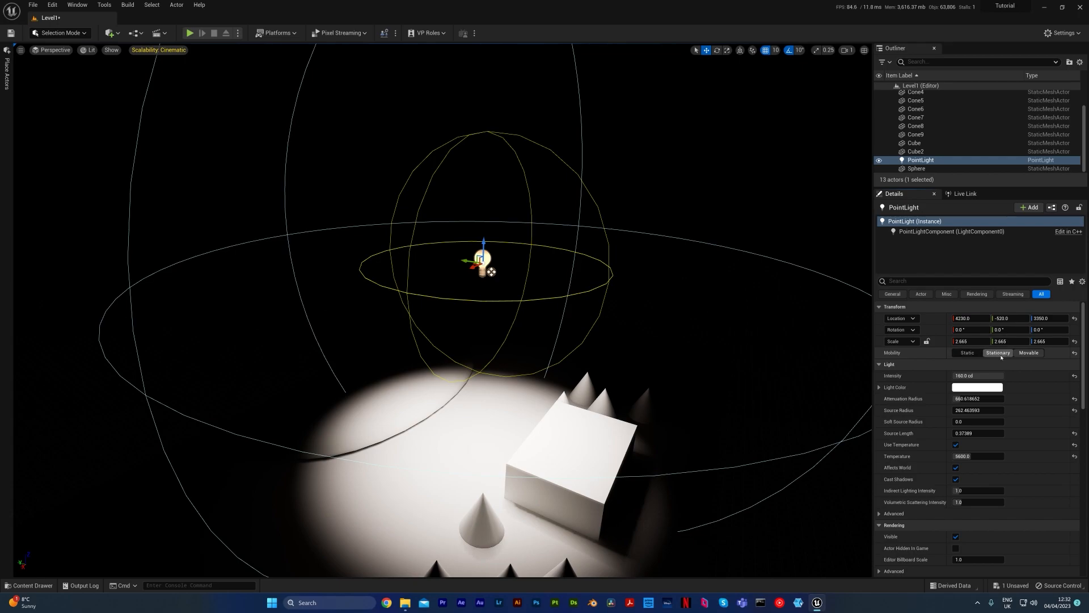
left_click(1028, 352)
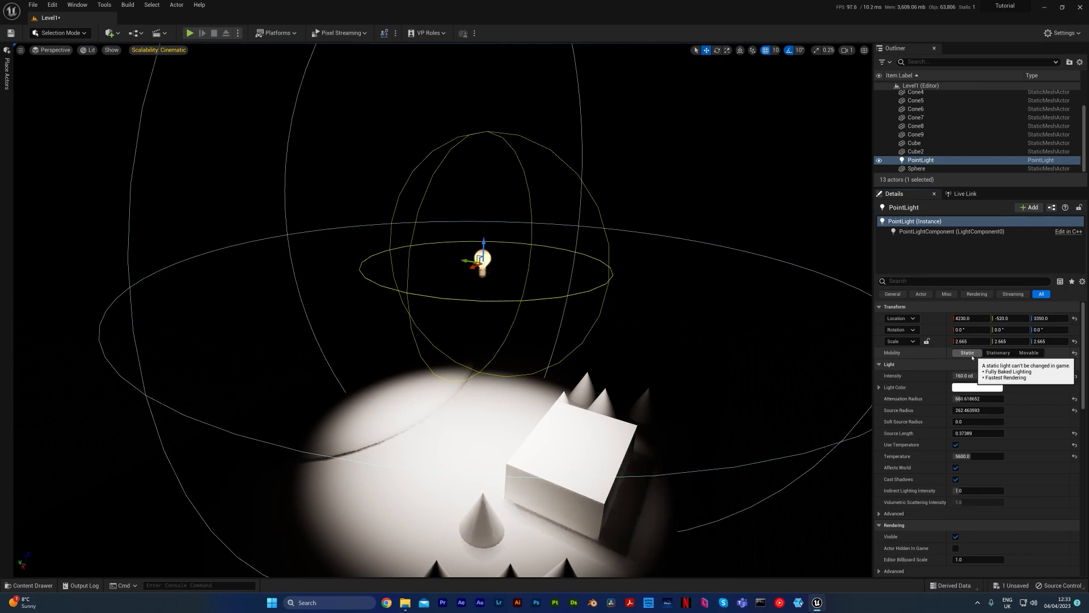
mouse_move(653, 251)
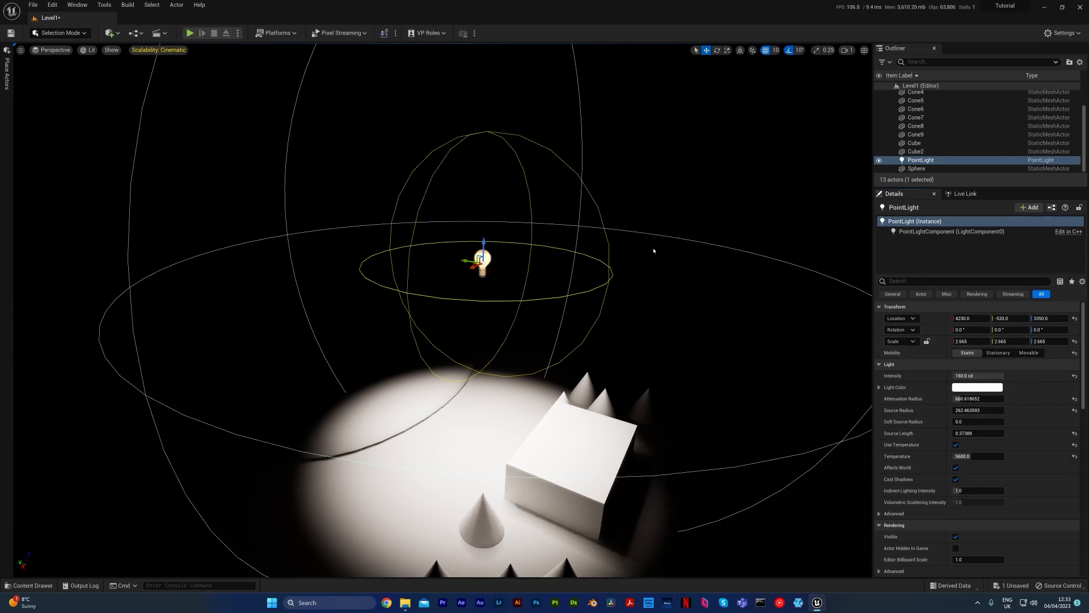
mouse_move(497, 211)
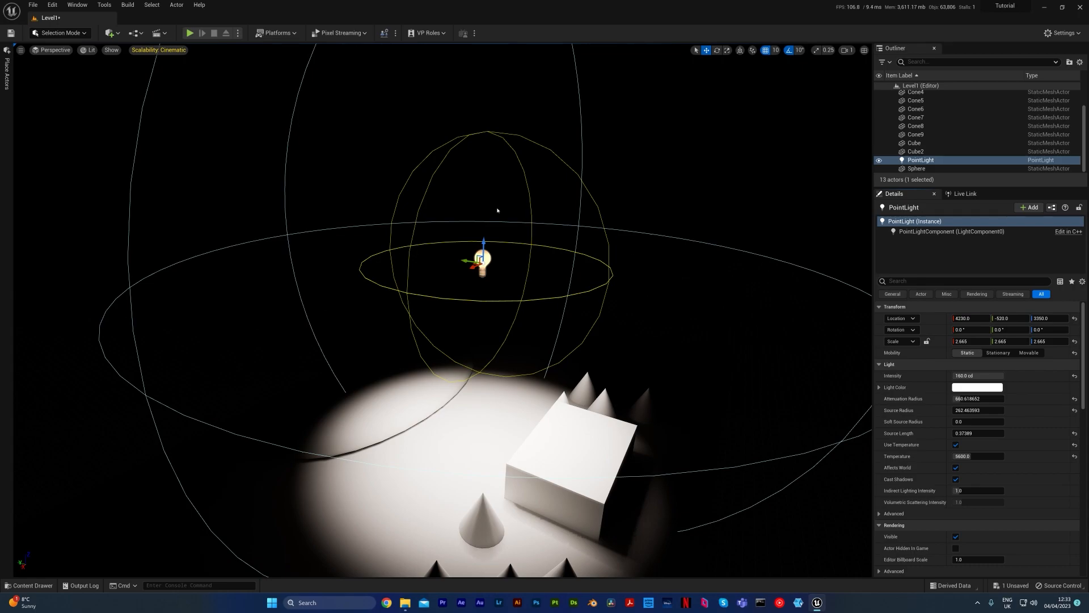
Run Build Lighting Only to bake the static light, then adjust the light for comparison.
left_click(127, 5)
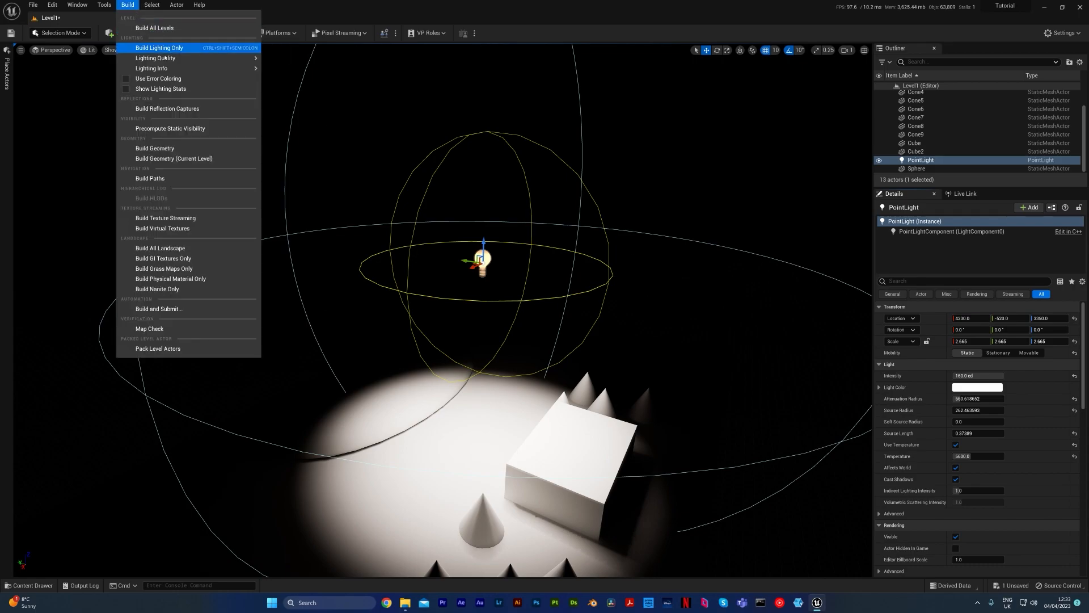
left_click(156, 57)
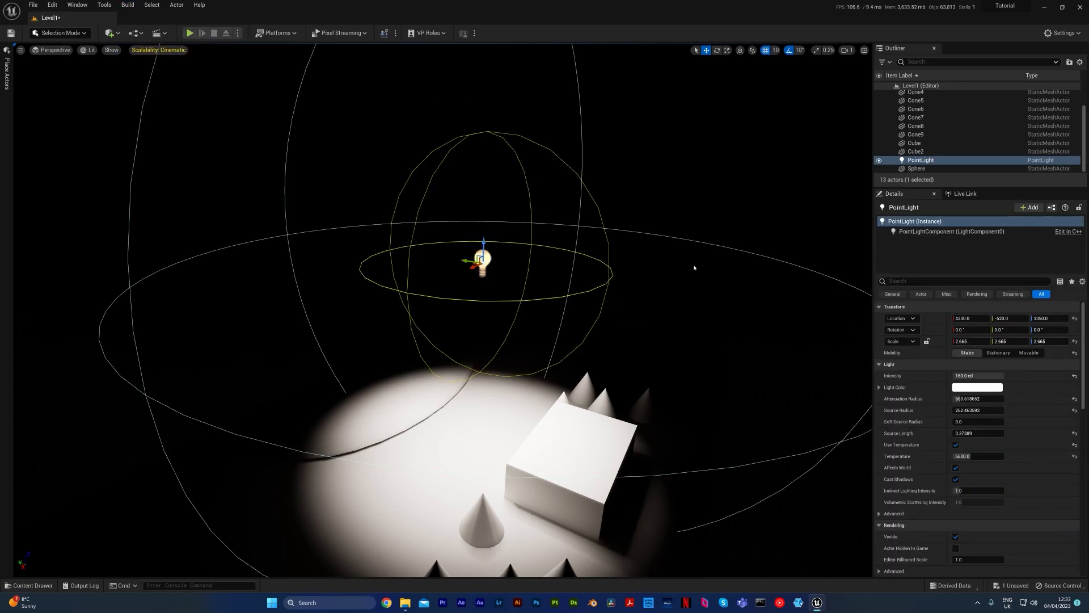
mouse_move(811, 311)
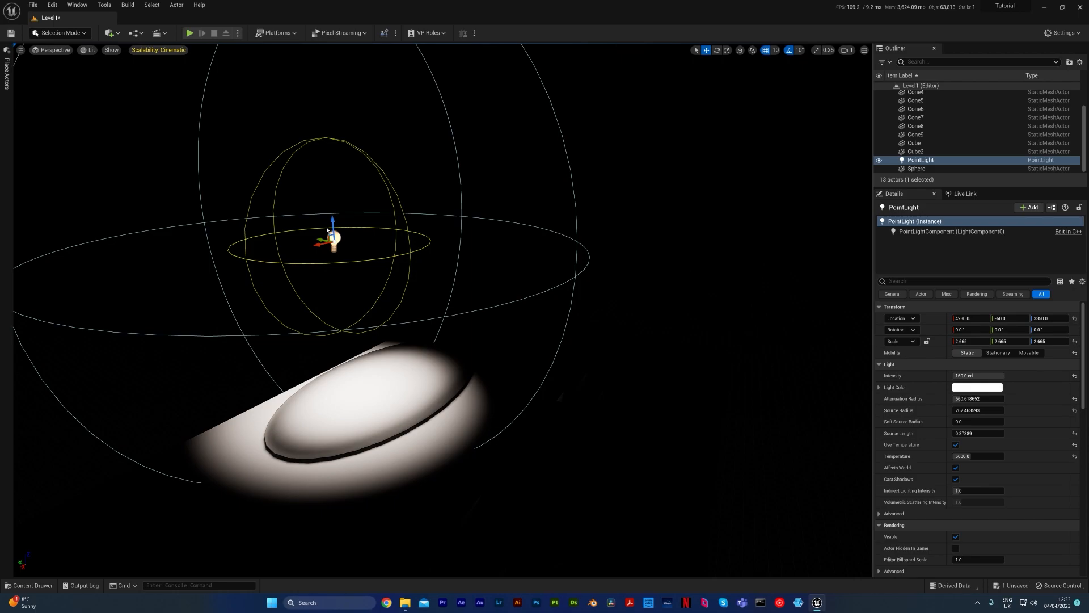
mouse_move(279, 197)
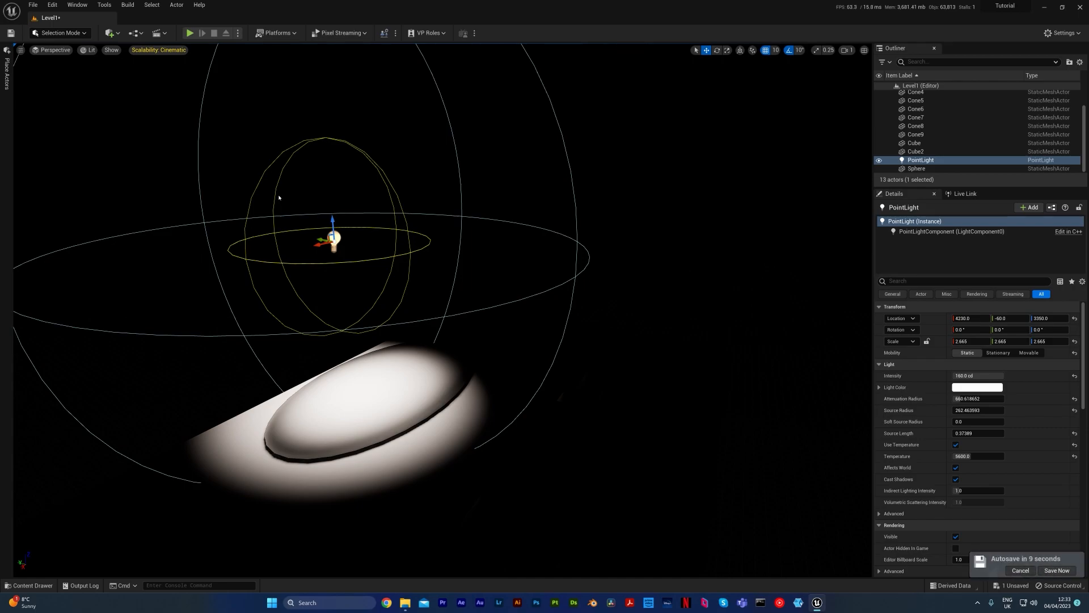
left_click(1020, 570)
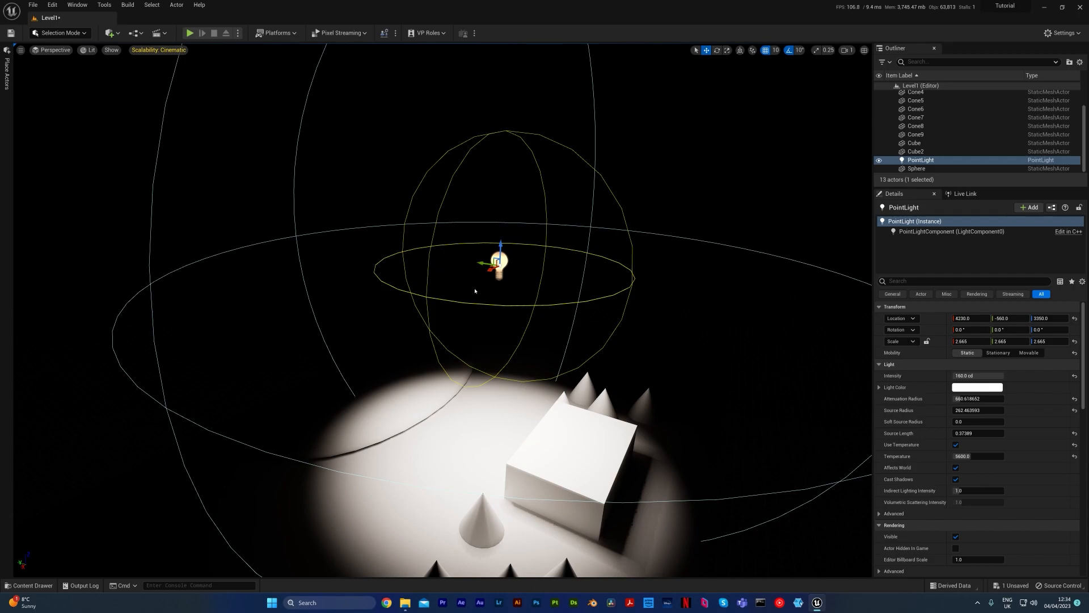
mouse_move(1027, 353)
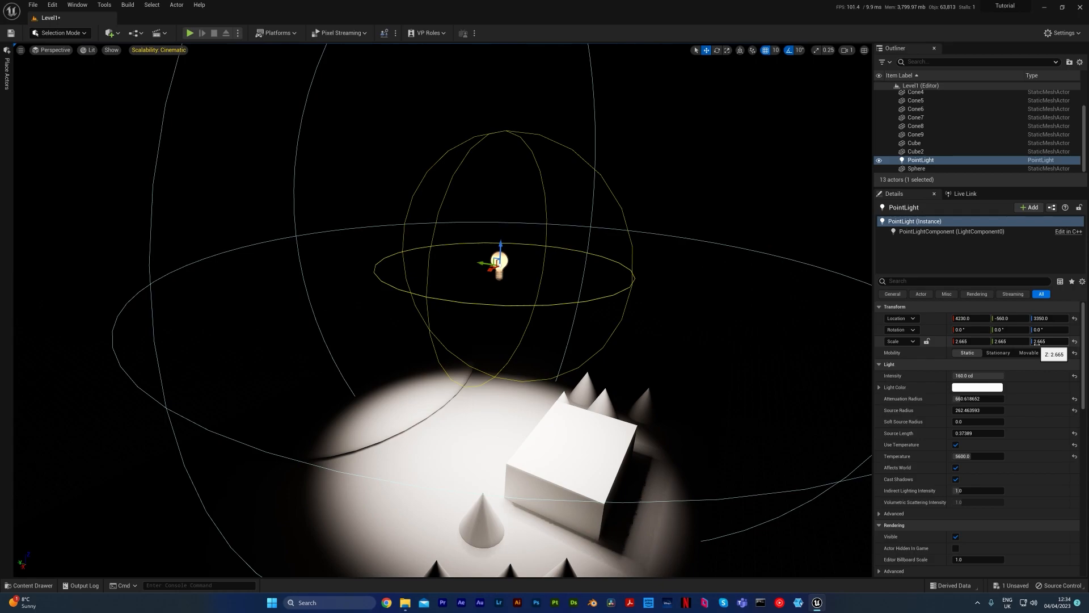
Set PointLight's mobility to Movable in the Details panel.
left_click(1029, 352)
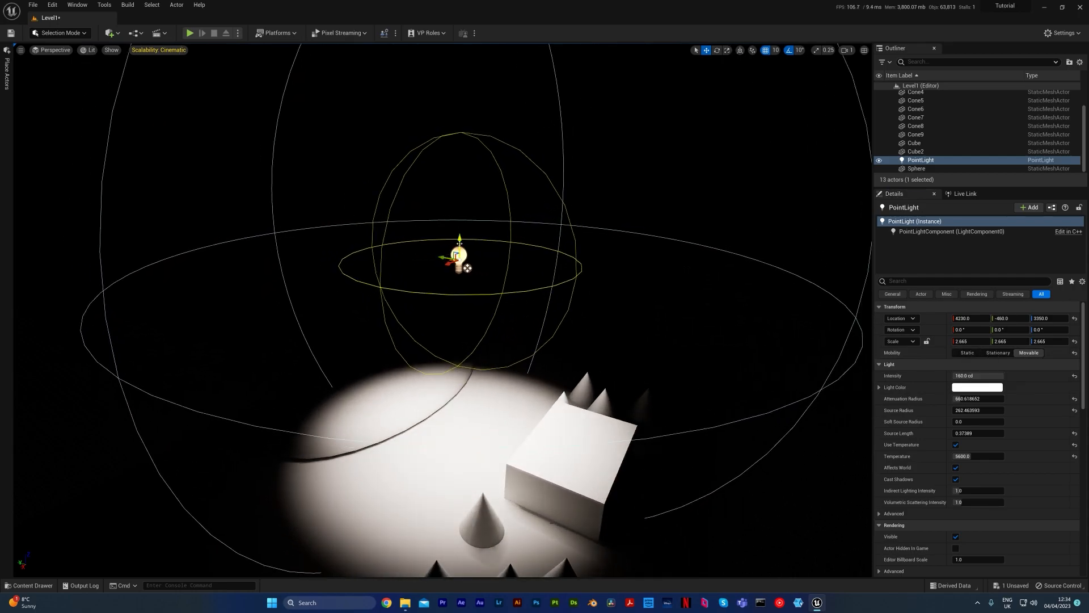
Drag the point light to shift its live shadows, then delete it.
left_click_drag(459, 239, 454, 290)
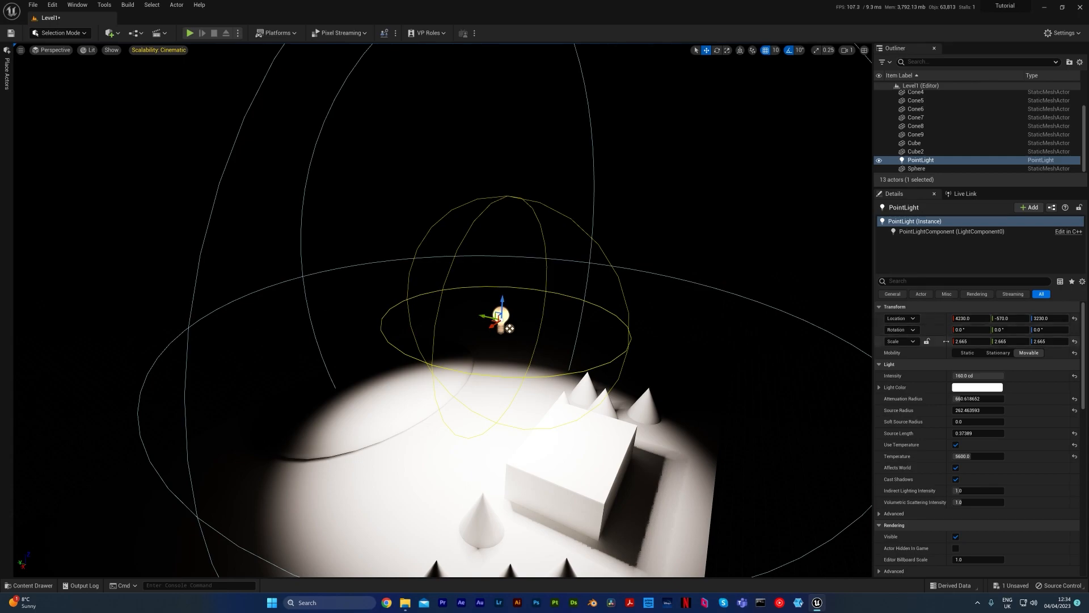
mouse_move(966, 353)
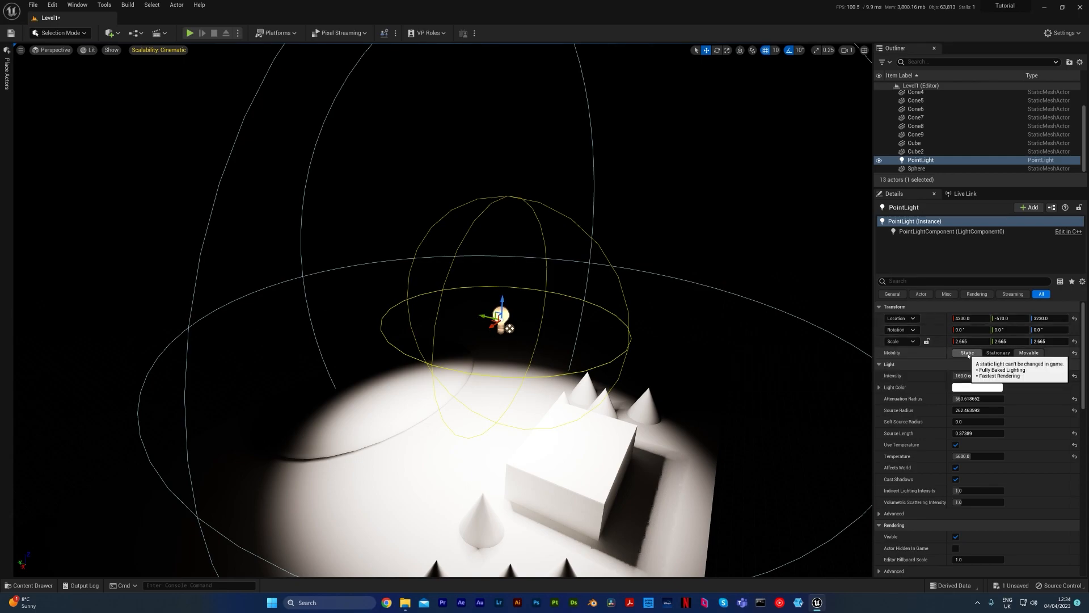
mouse_move(1028, 352)
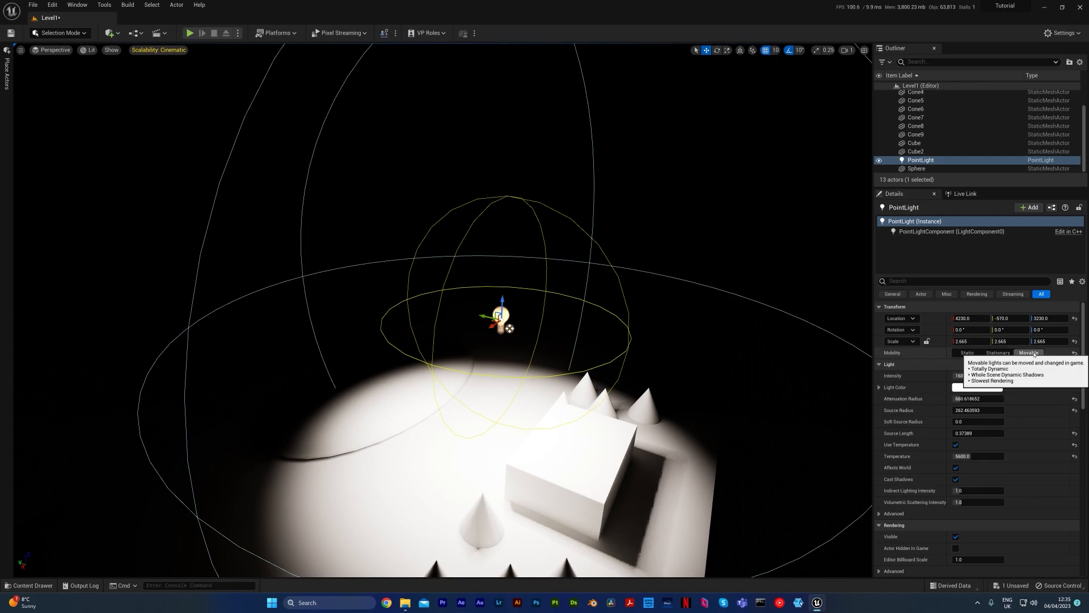
mouse_move(680, 286)
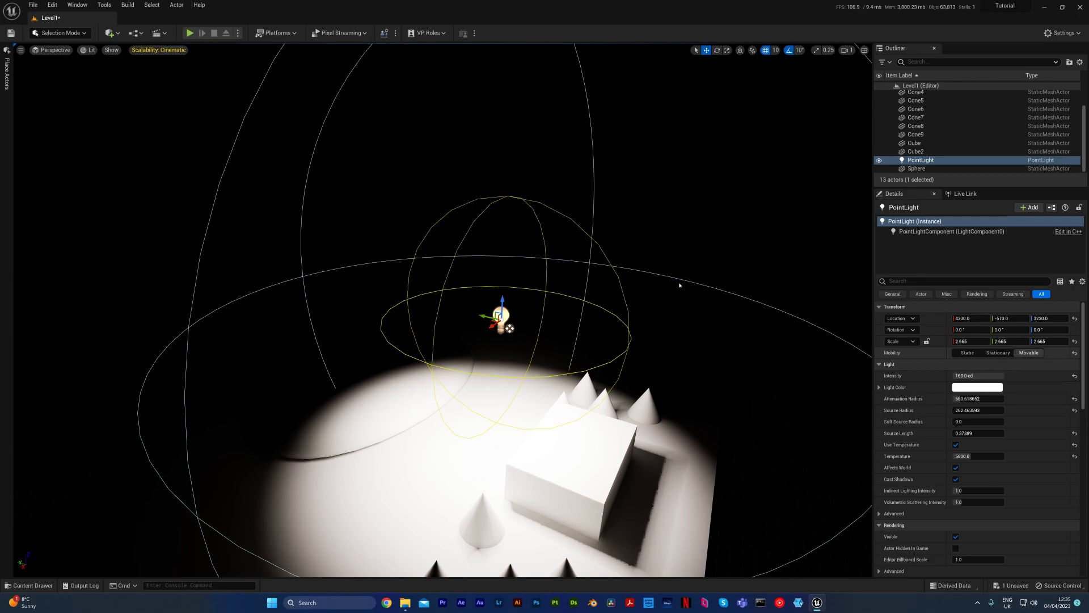
key("Delete")
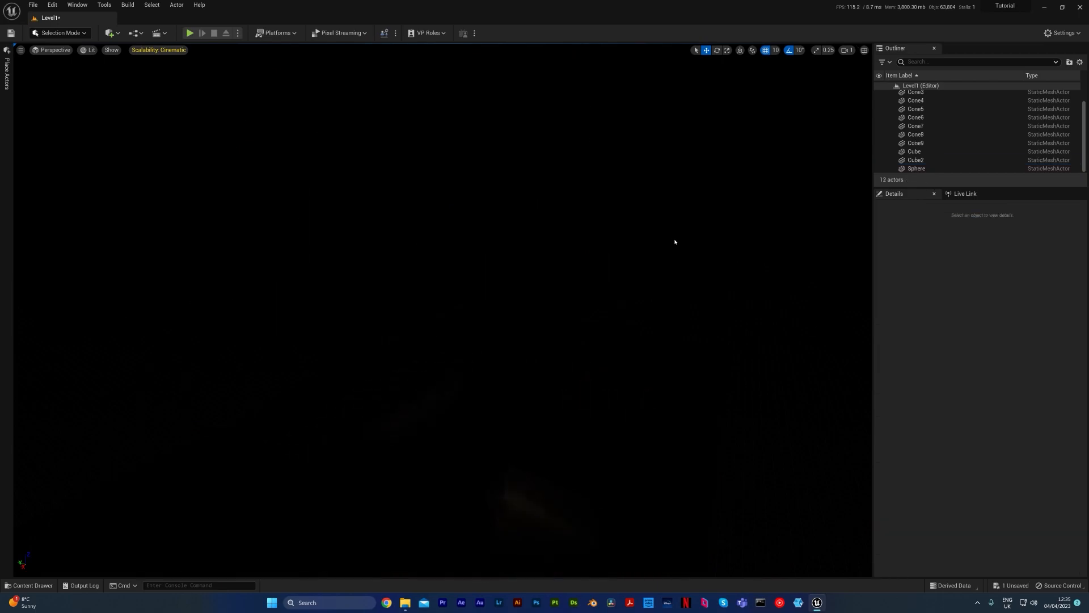